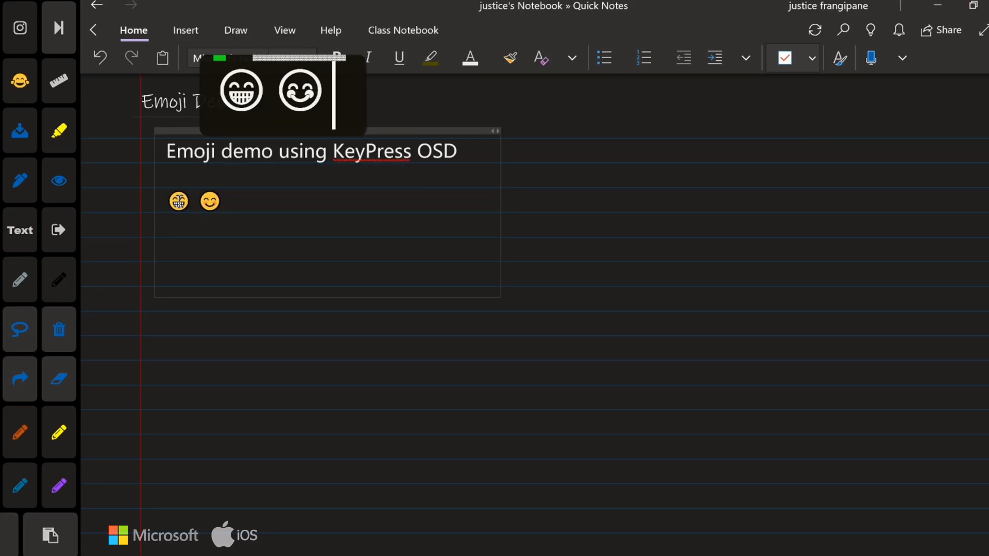
Step: Extend the emoji row with a frowning face and the sdd-expanded pensive face
type("😞")
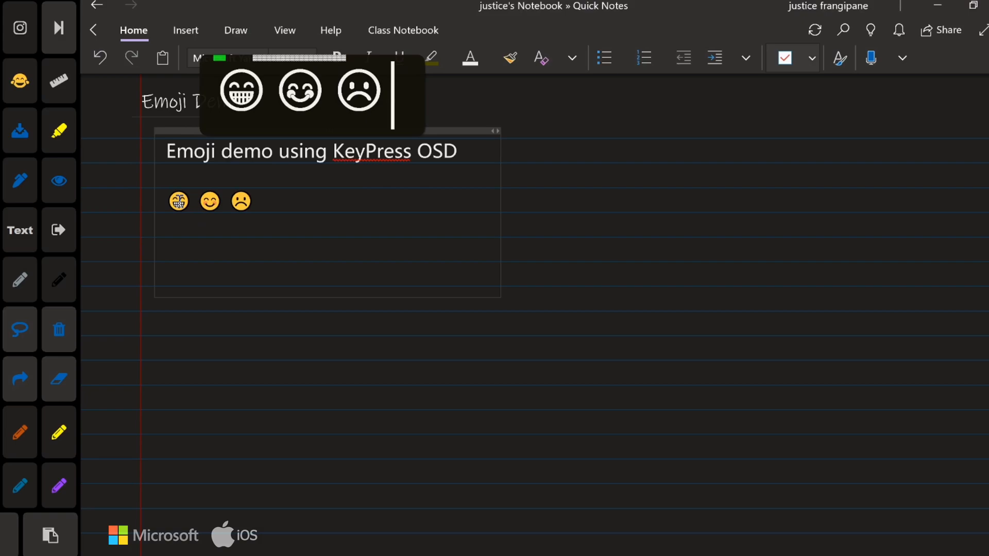
type("sdd")
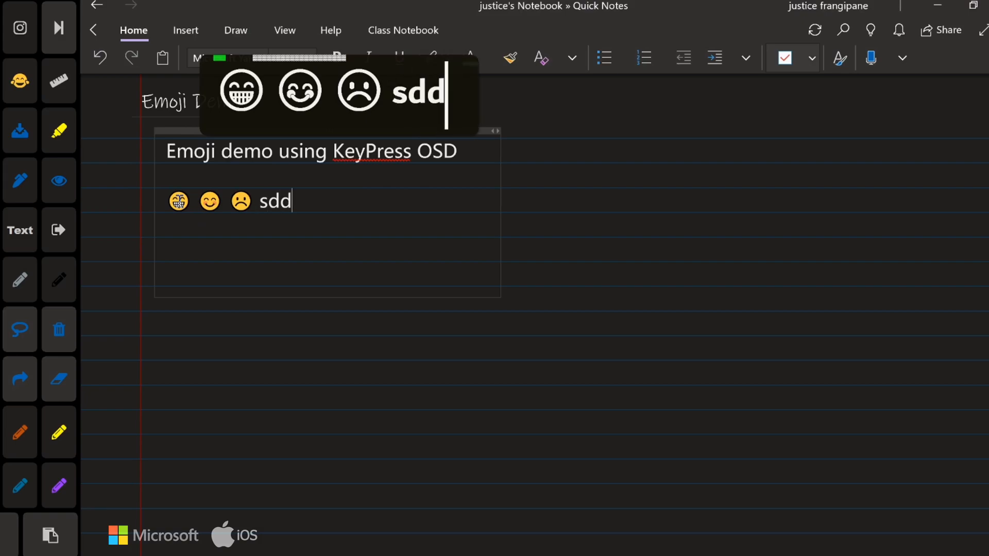
key("enter")
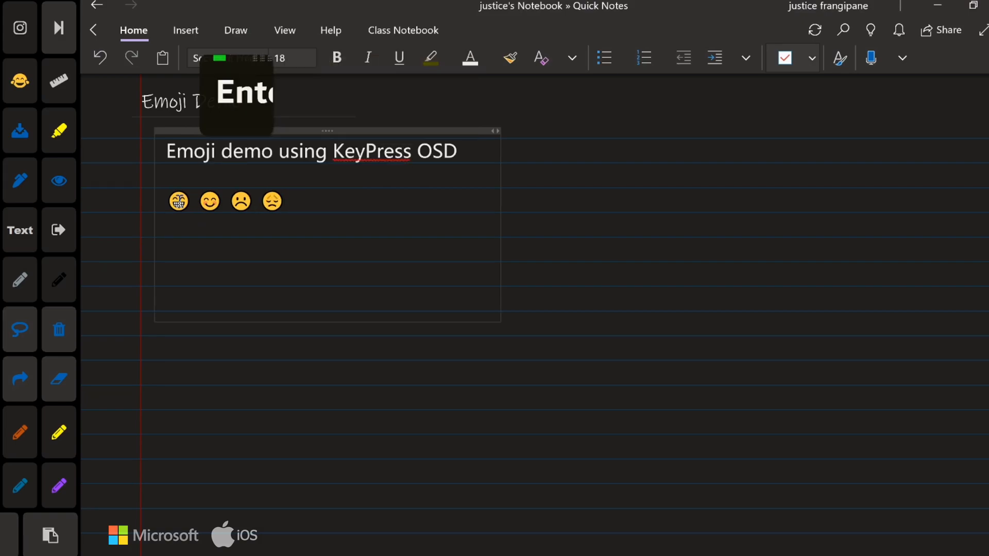
Step: On a new line, type the bch and Chk shorthands for beach and check-mark emojis
key("enter")
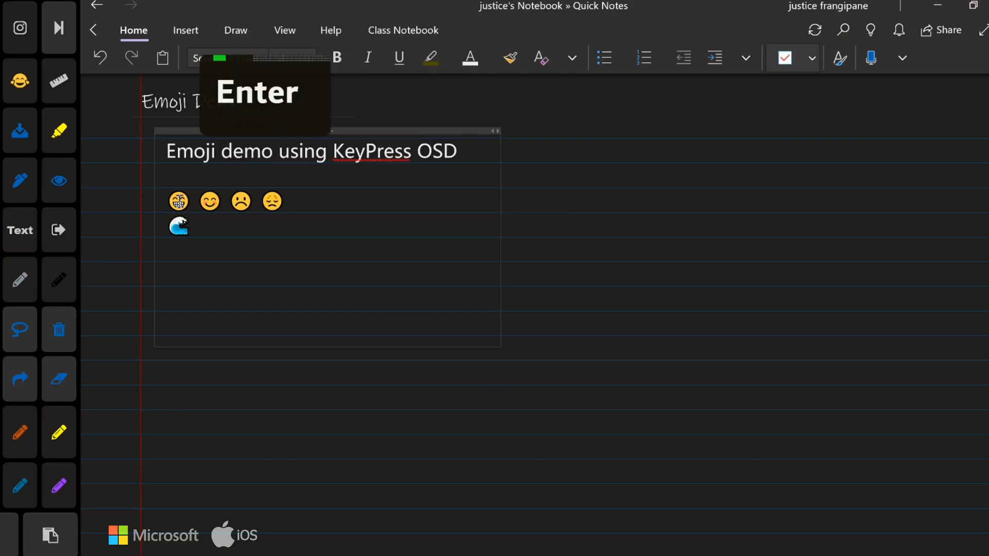
type("bch")
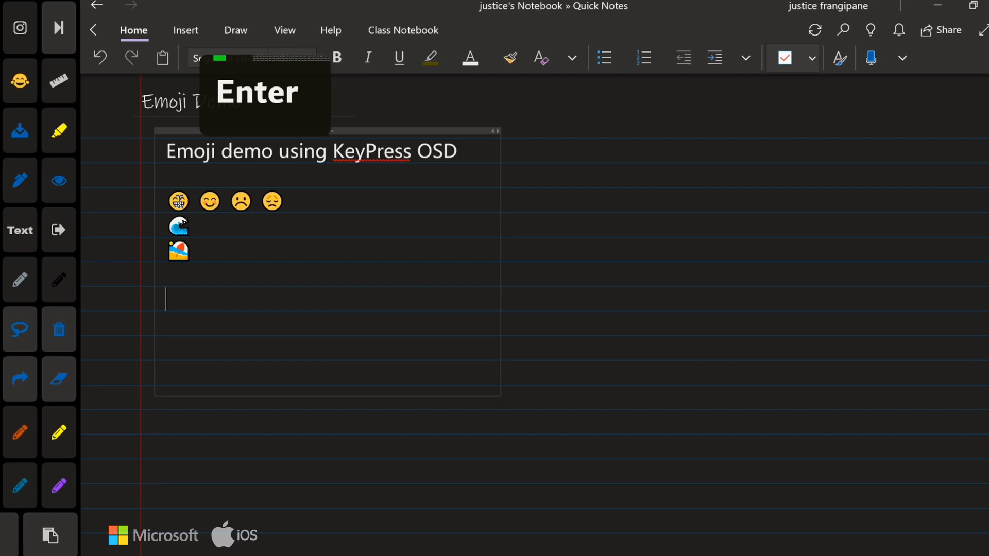
type("Chk")
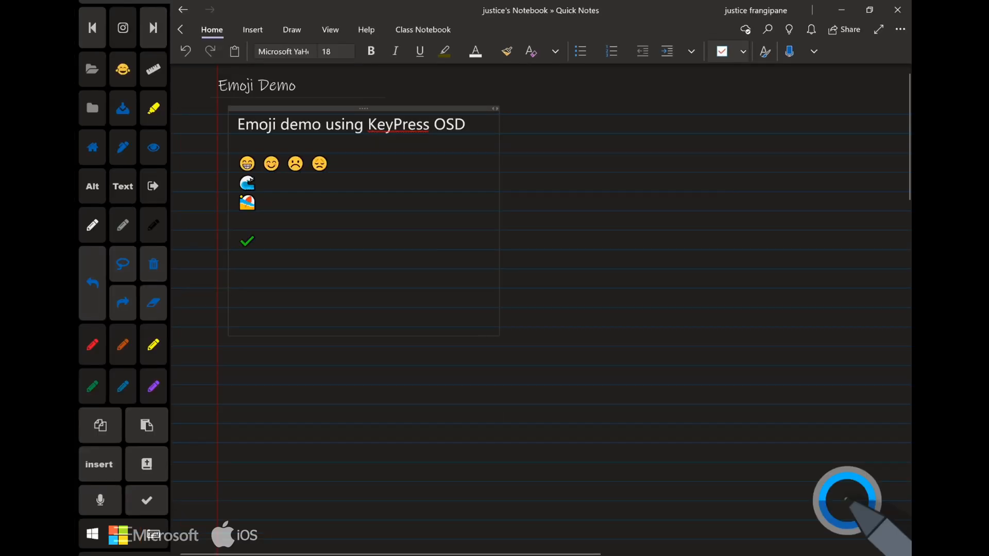
Step: Insert the face with tears of joy from the Win+. emoji panel and copy it
key("Win+.")
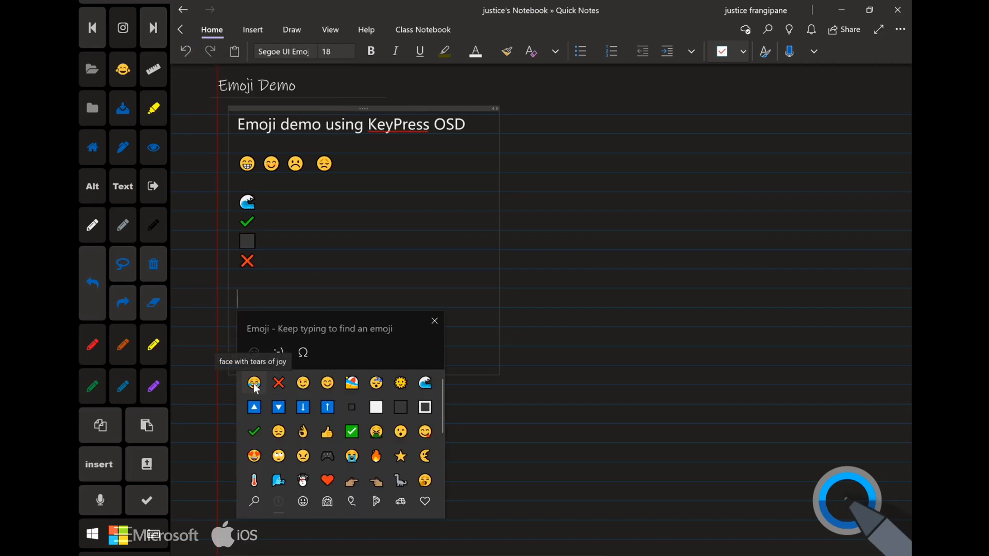
left_click(253, 383)
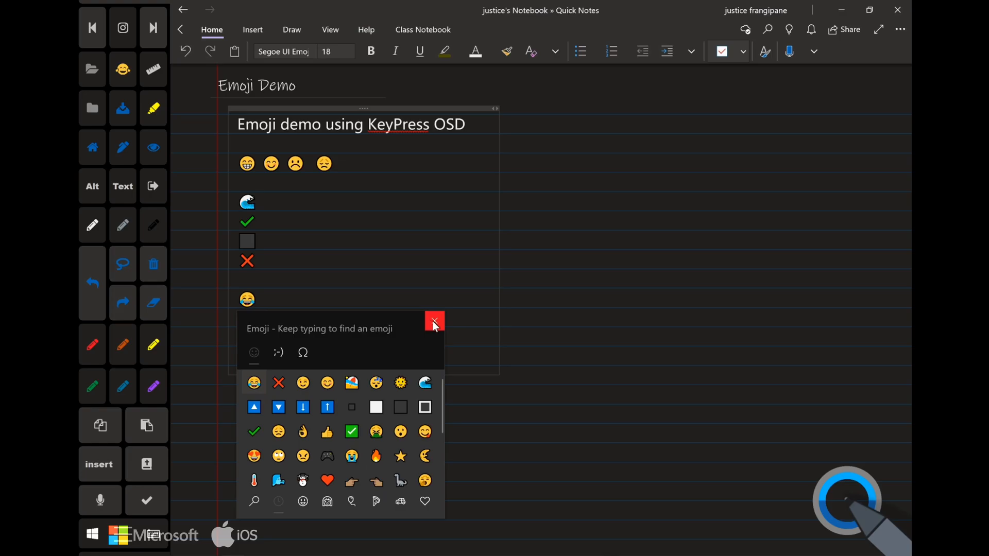
left_click(433, 322)
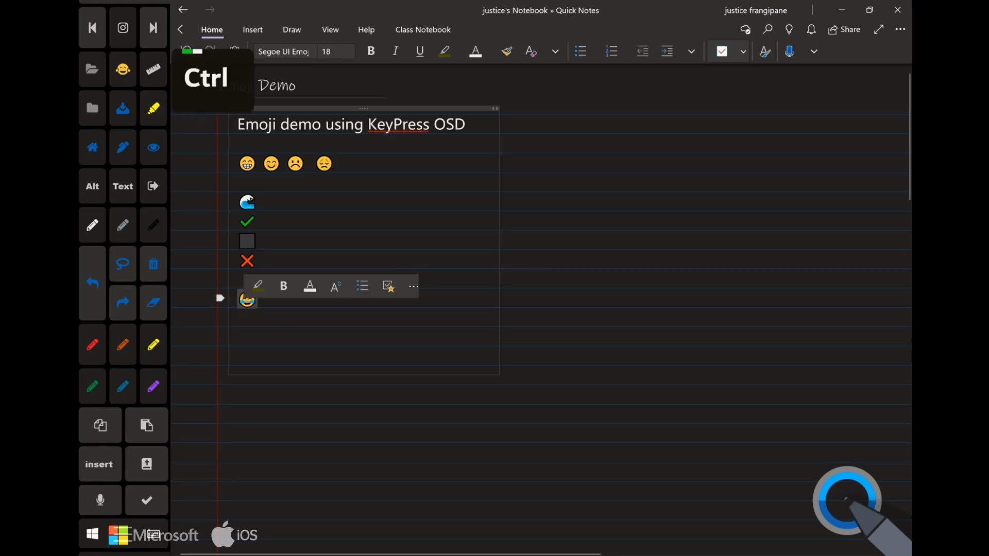
key("ctrl+c")
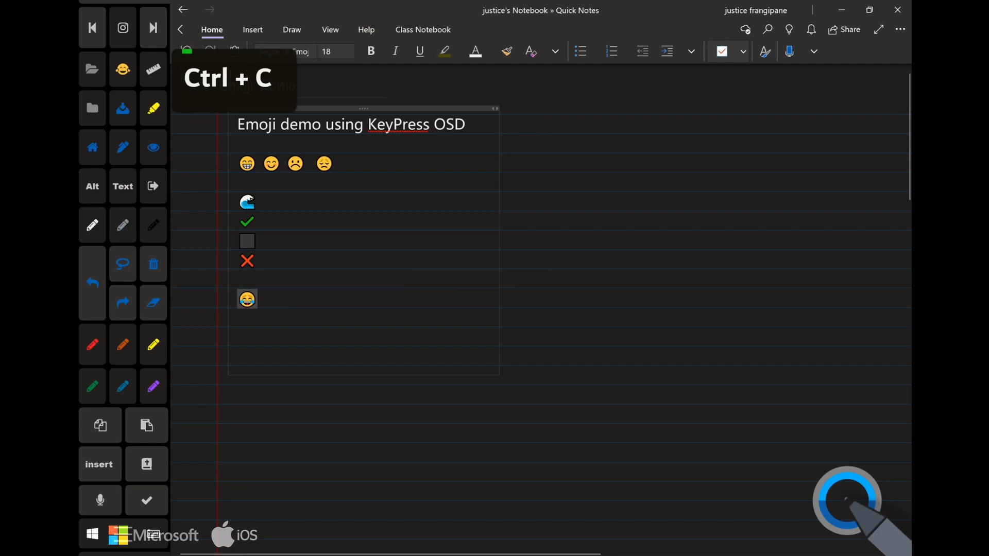
key("ctrl+c")
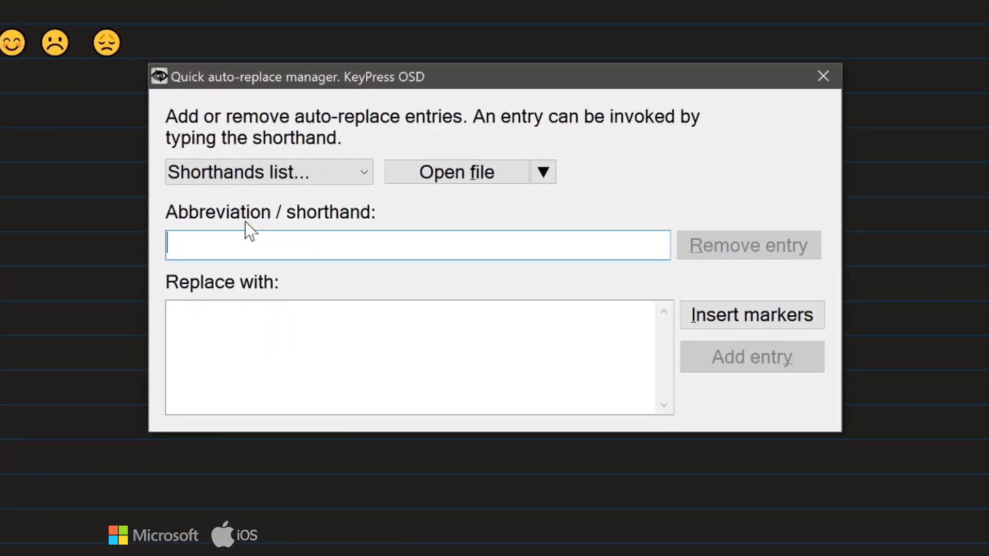
Step: Add the shorthand 'trr' for the tears-of-joy emoji in the auto-replace manager and close it
type("tr")
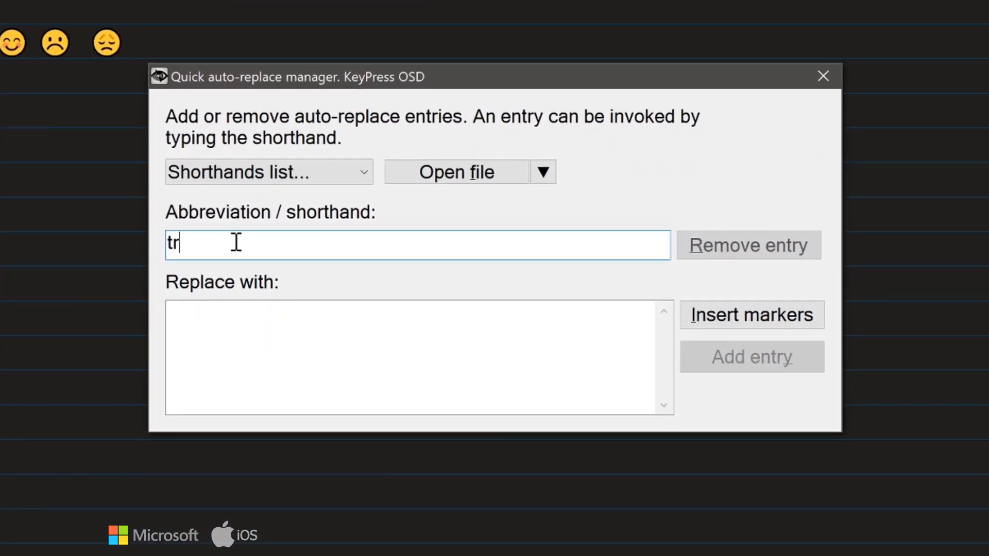
type("r")
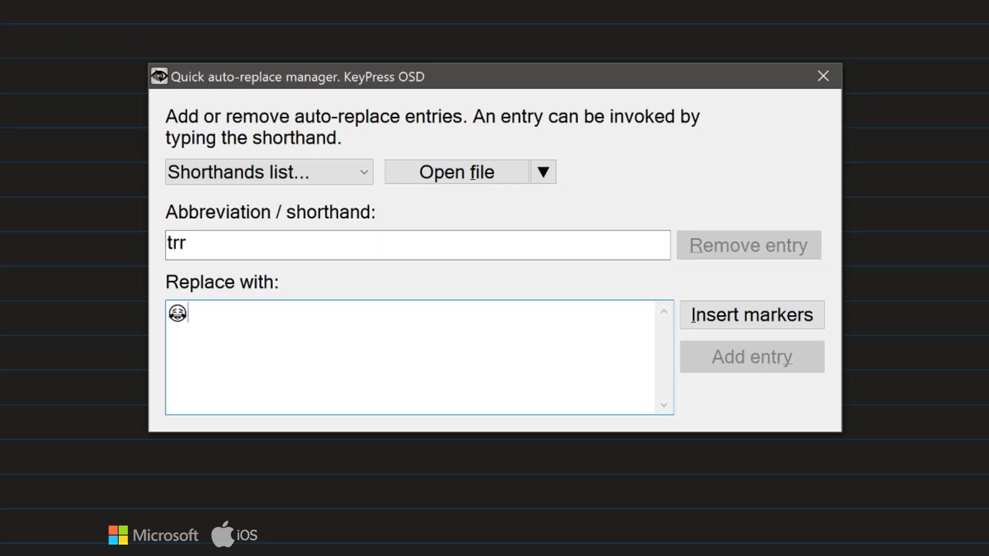
mouse_move(482, 348)
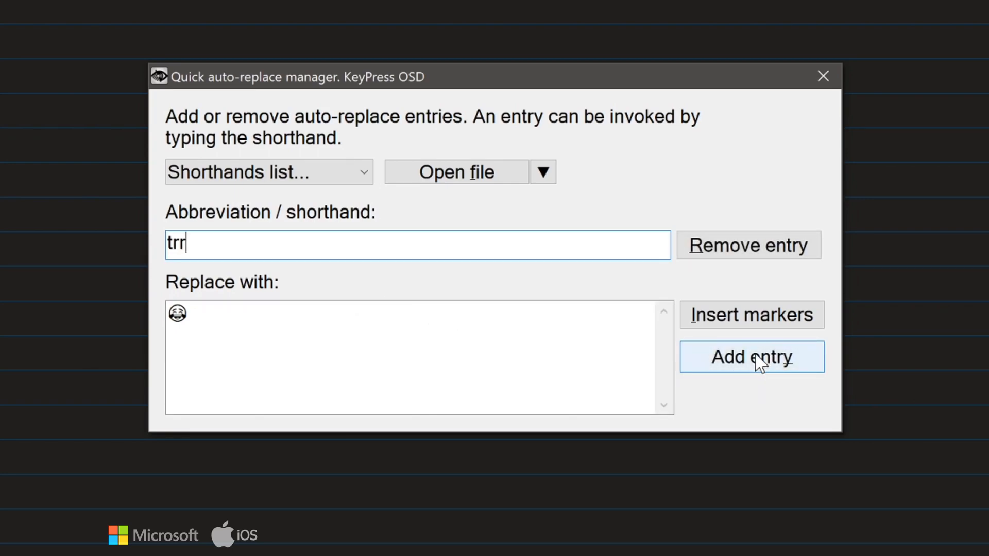
left_click(751, 356)
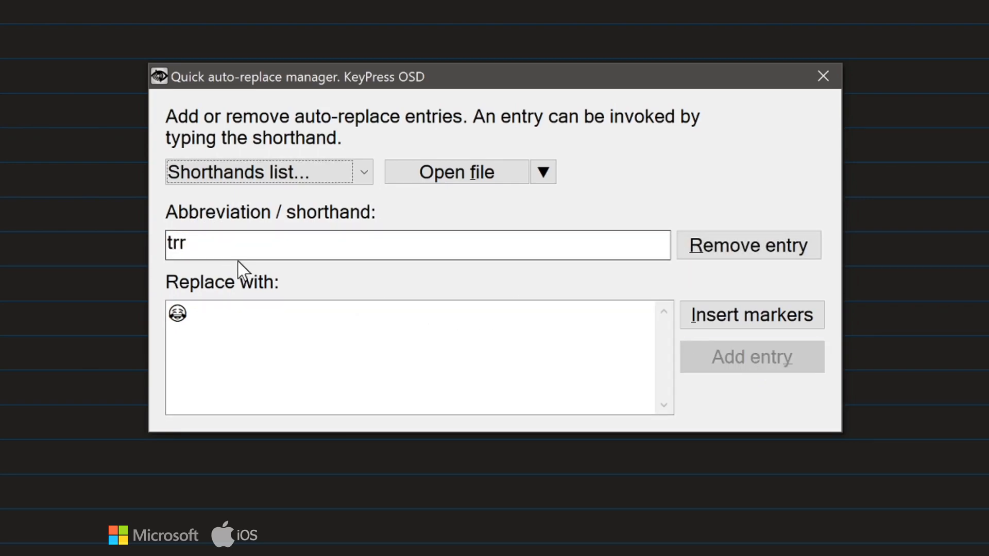
left_click(822, 76)
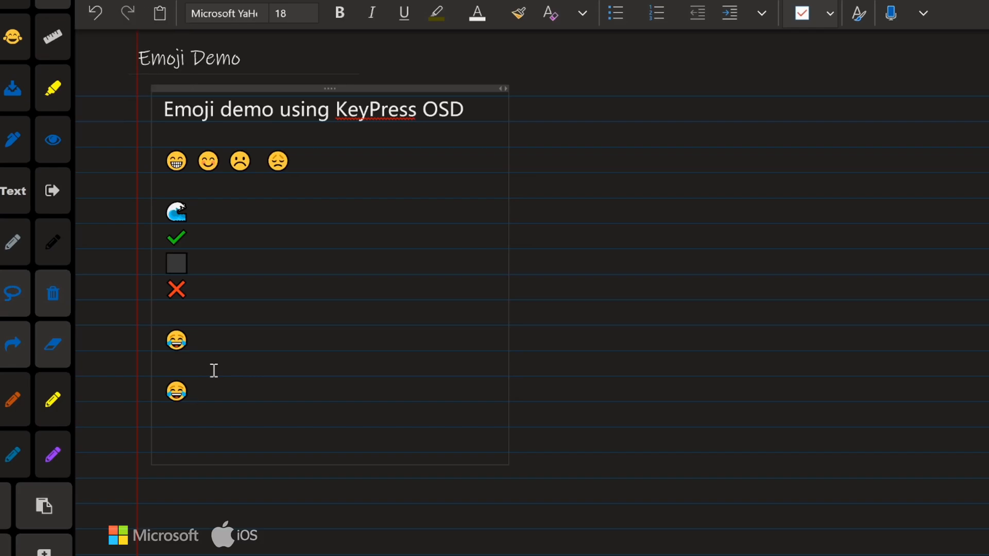
Step: Type 'Perfect!' on its own line below the tears-of-joy emoji
key("Enter")
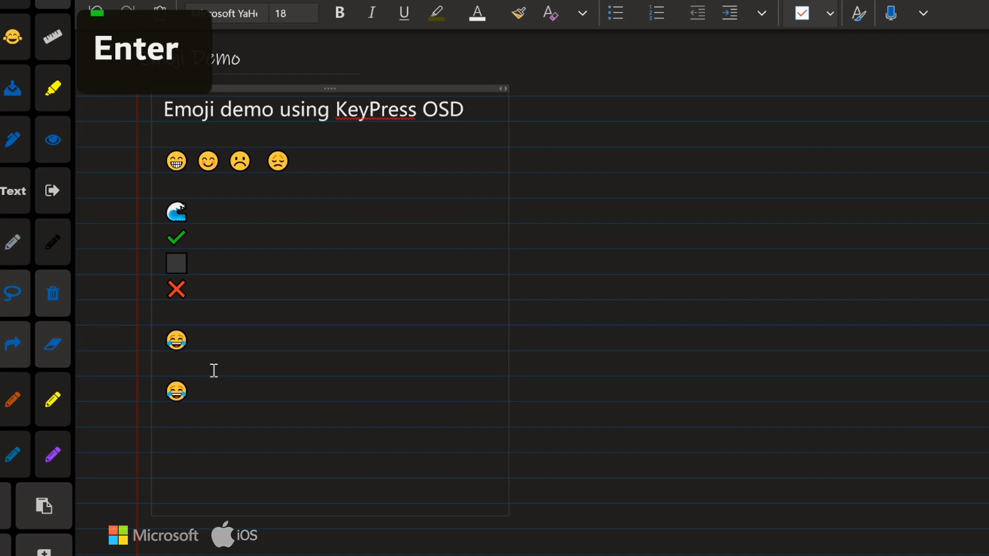
type("Perfect!")
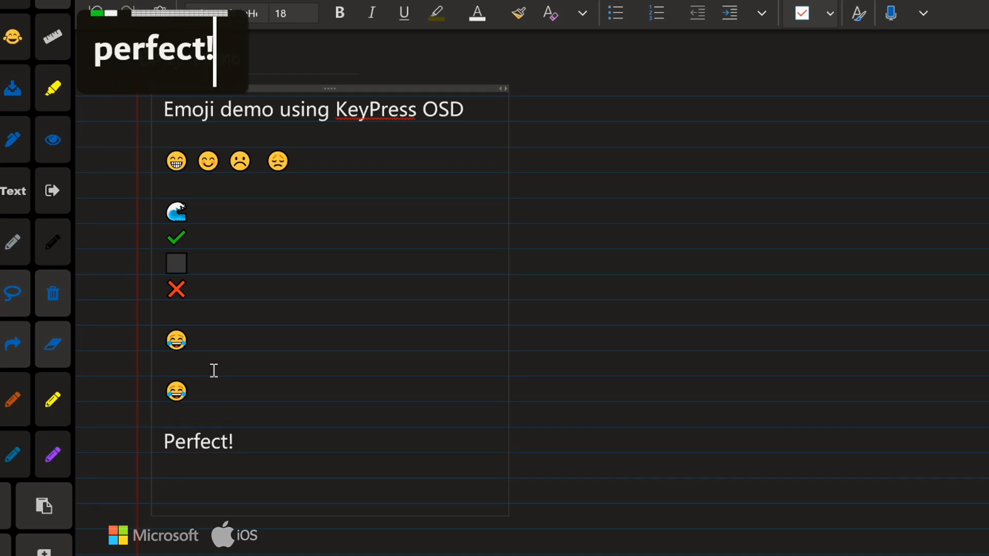
key("enter")
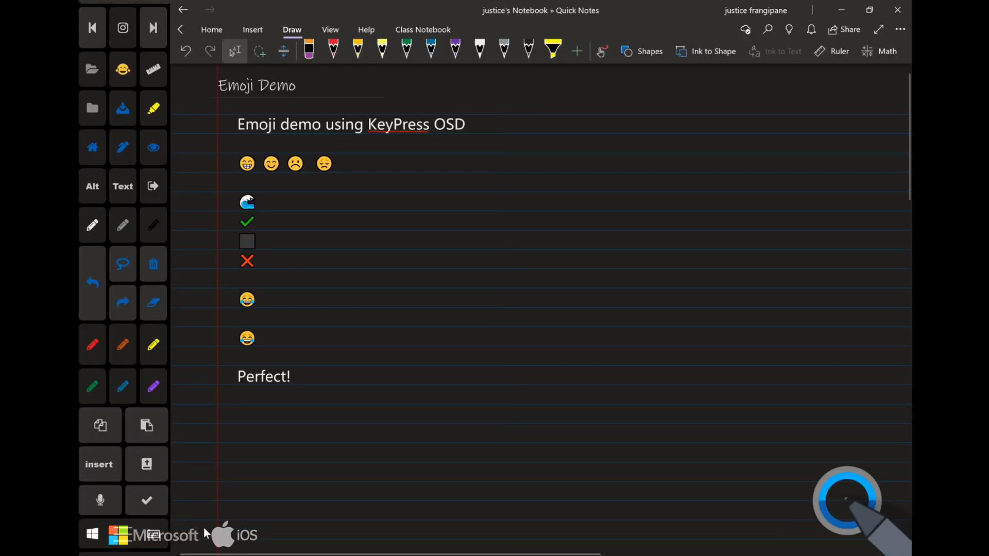
Step: Launch Microsoft Store from the Windows Start menu
left_click(91, 534)
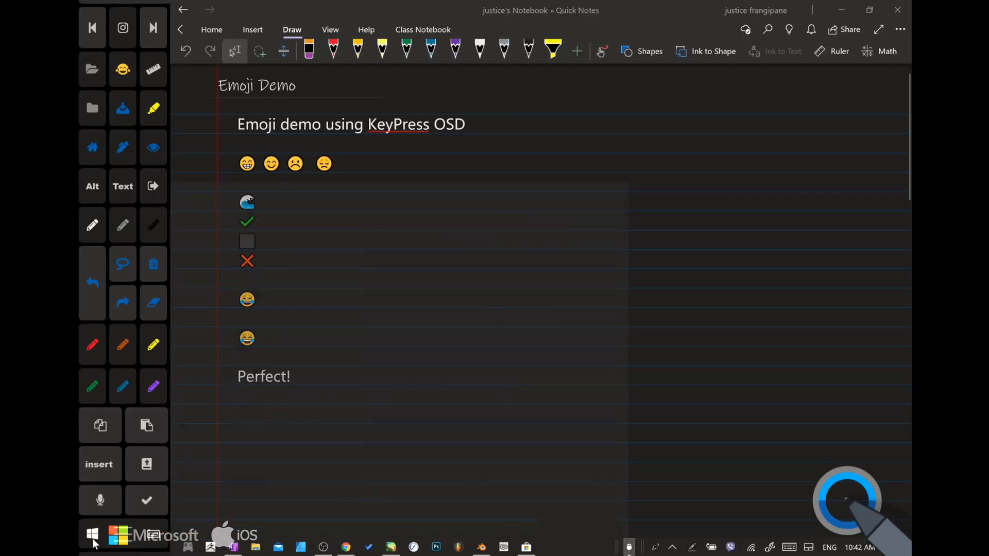
left_click(92, 534)
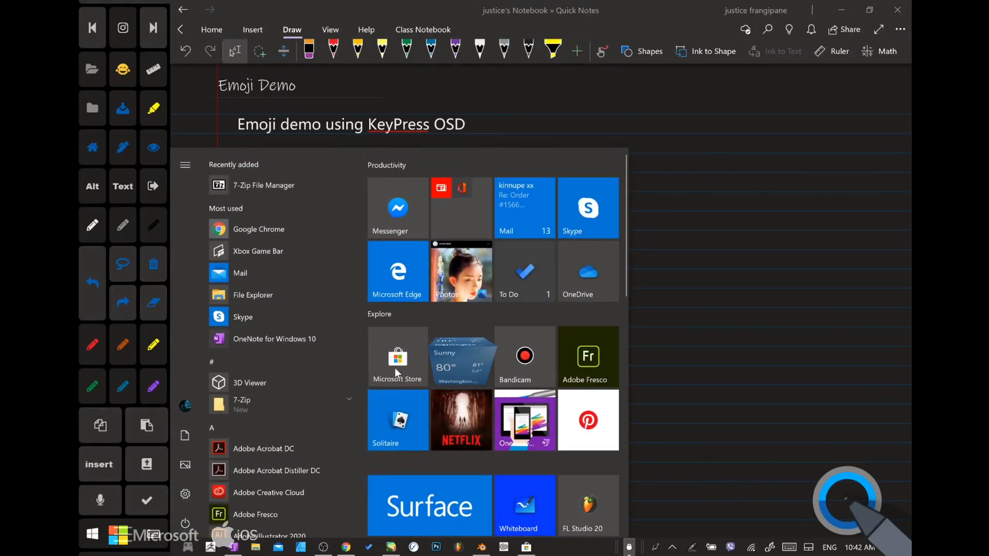
left_click(396, 356)
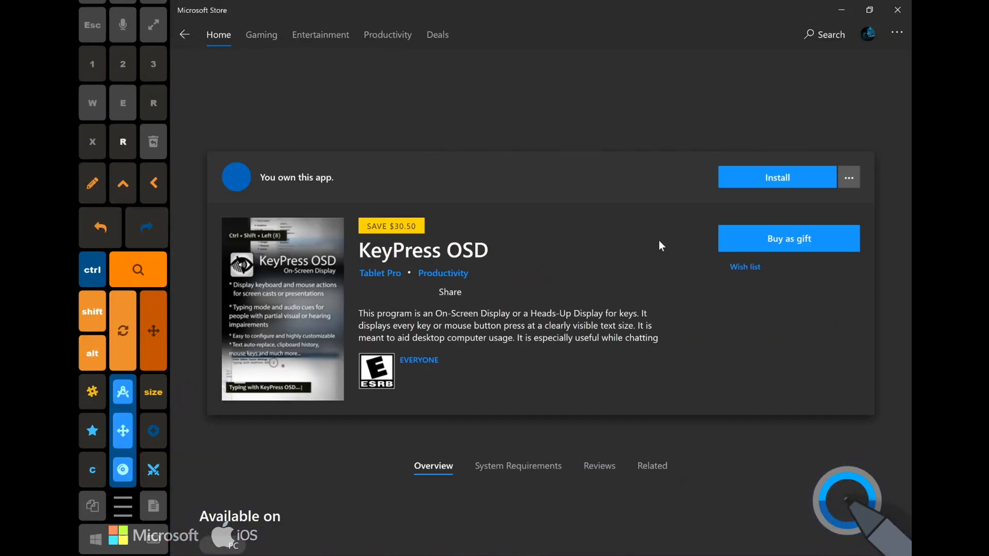
Step: Install KeyPress OSD from its Microsoft Store page
left_click(777, 177)
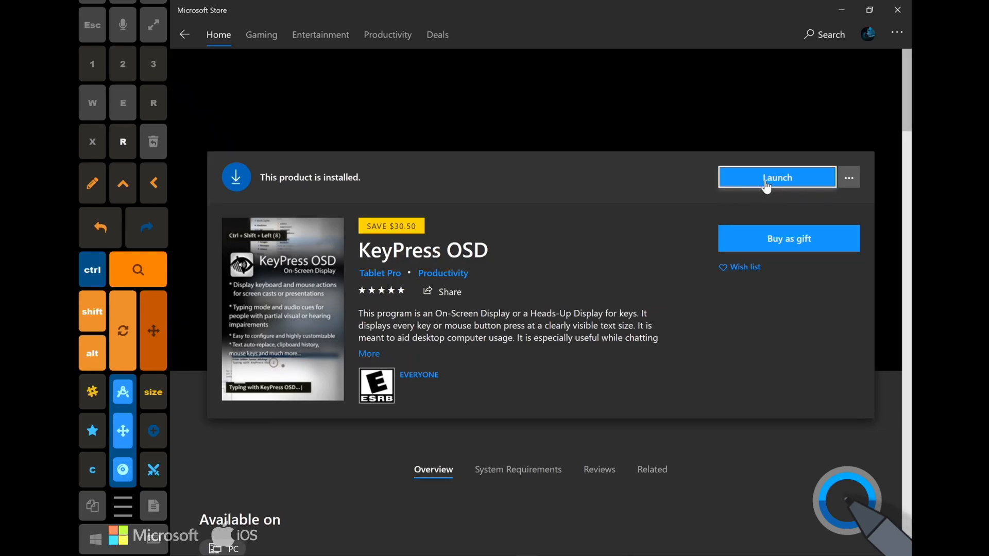
mouse_move(391, 232)
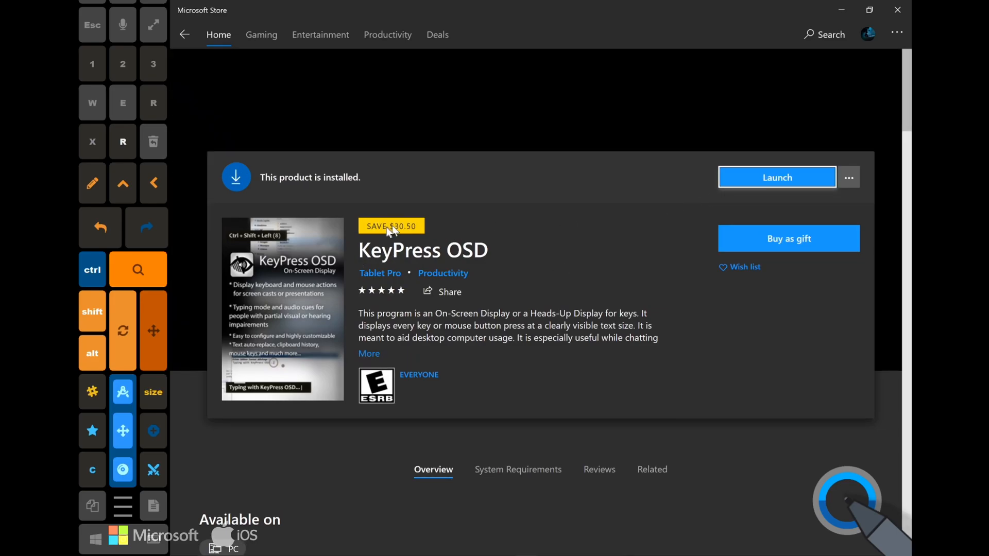
mouse_move(424, 255)
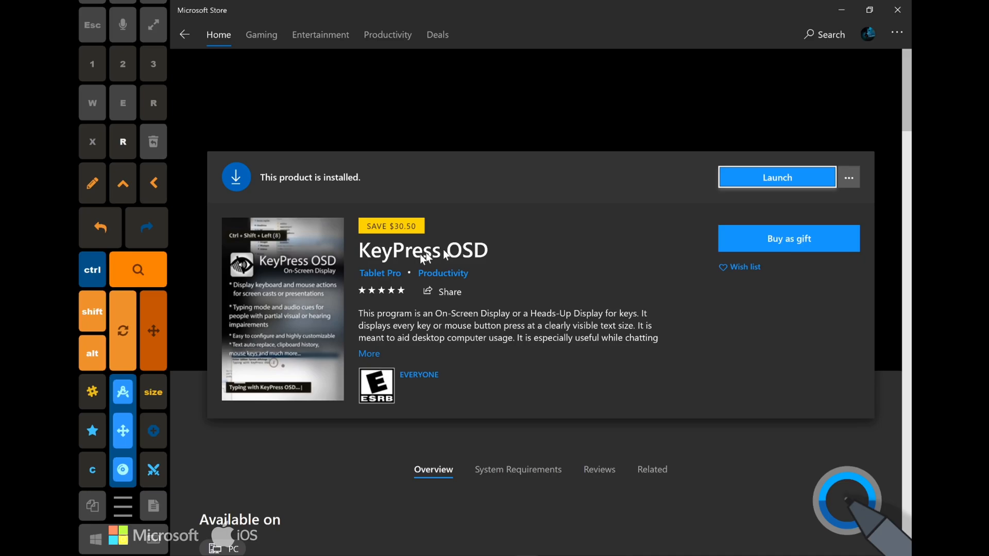
left_click(848, 177)
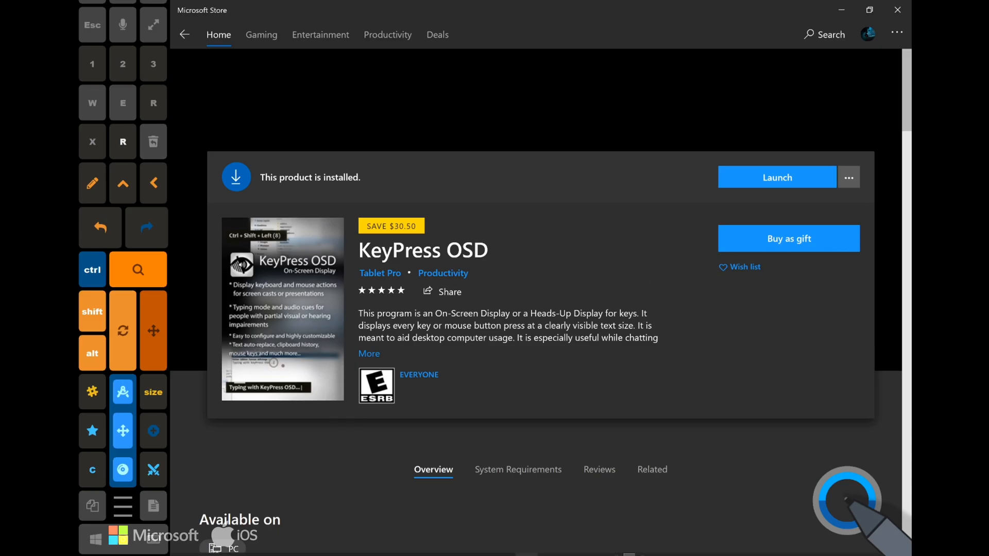
Step: Start KeyPress OSD from the K section of the Start menu app list
left_click(93, 538)
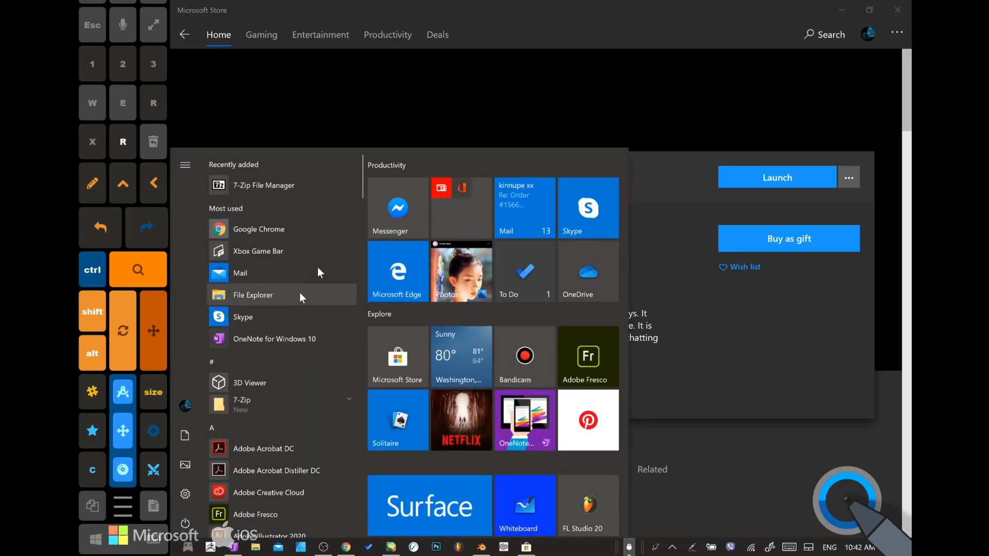
scroll("down", 3)
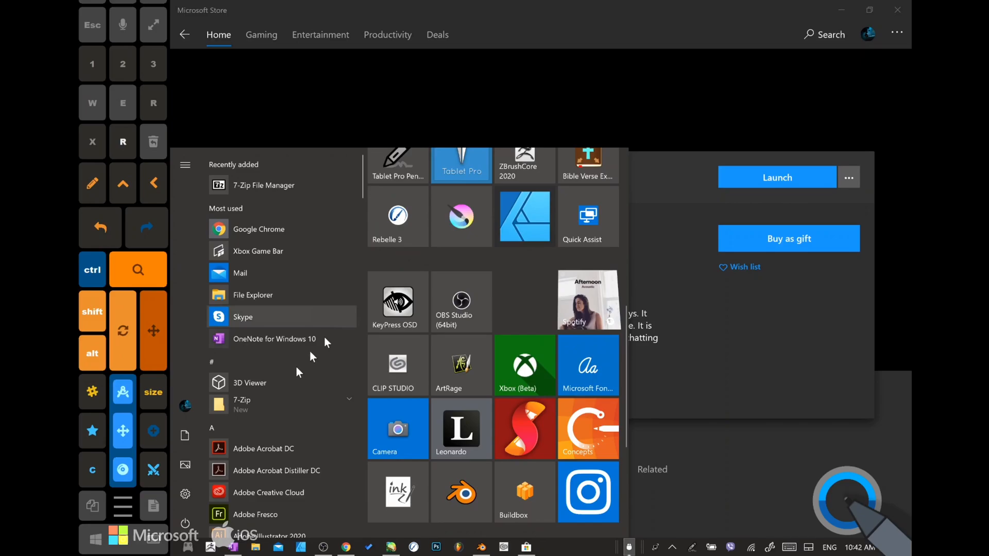
scroll("down", 3)
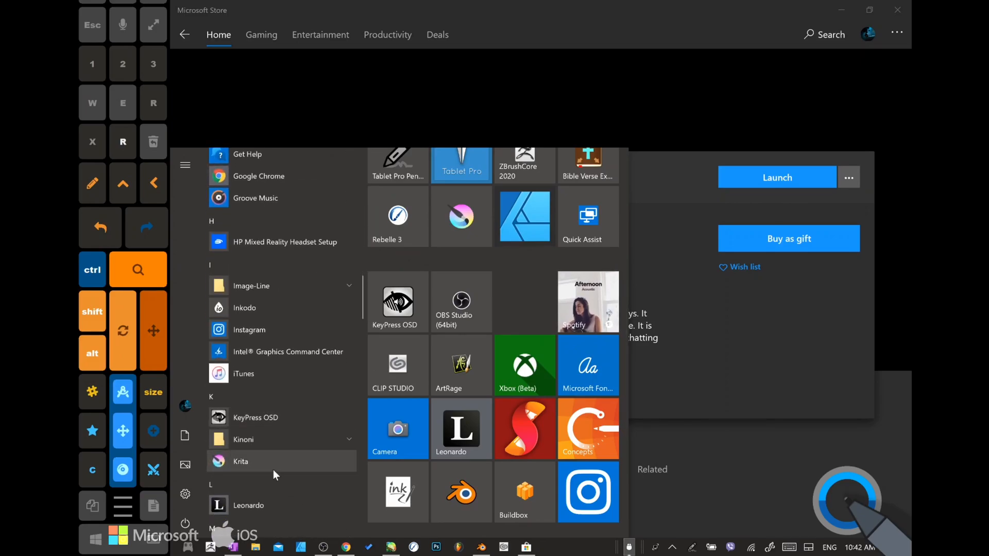
mouse_move(293, 425)
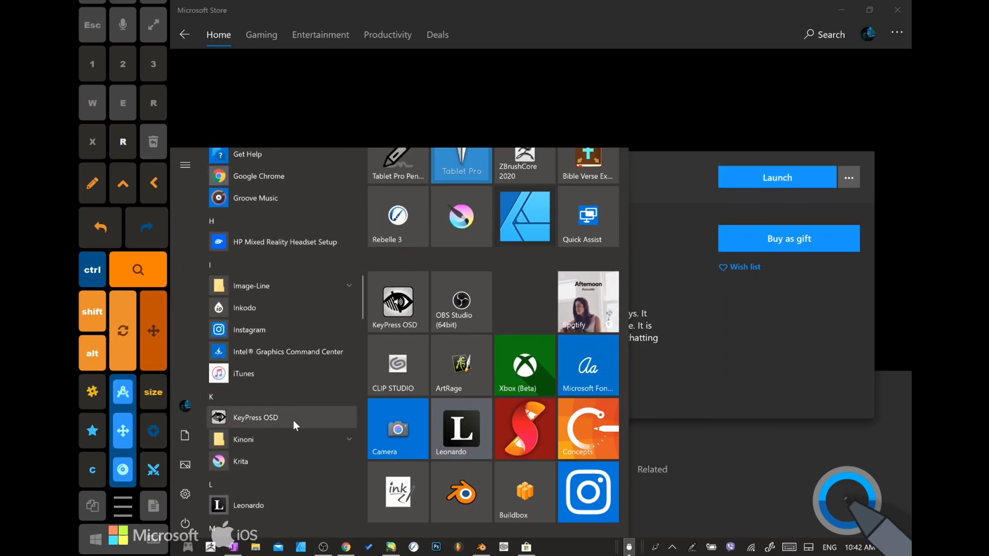
left_click(256, 417)
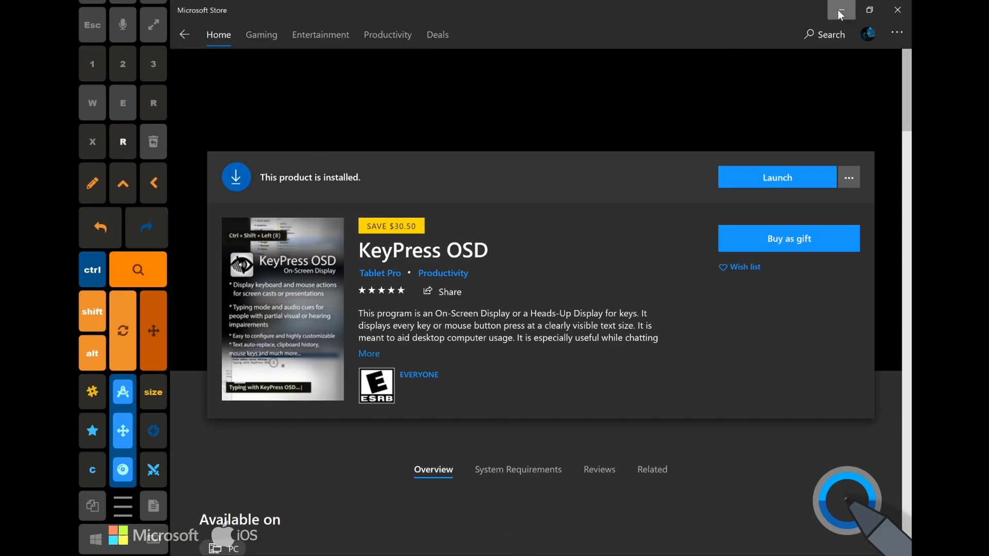
Step: Minimize Microsoft Store and open KeyPress OSD's tray icon options over OneNote
left_click(839, 9)
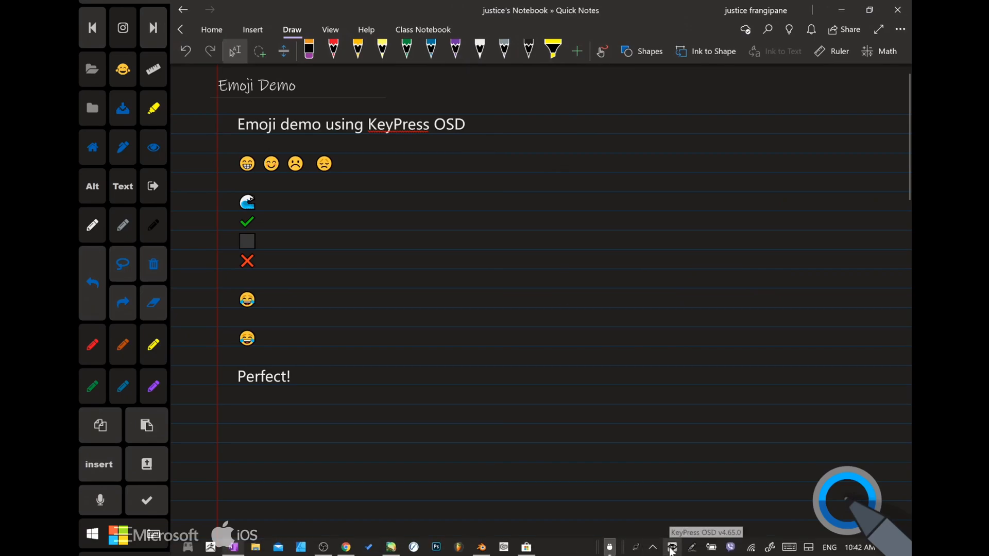
right_click(671, 547)
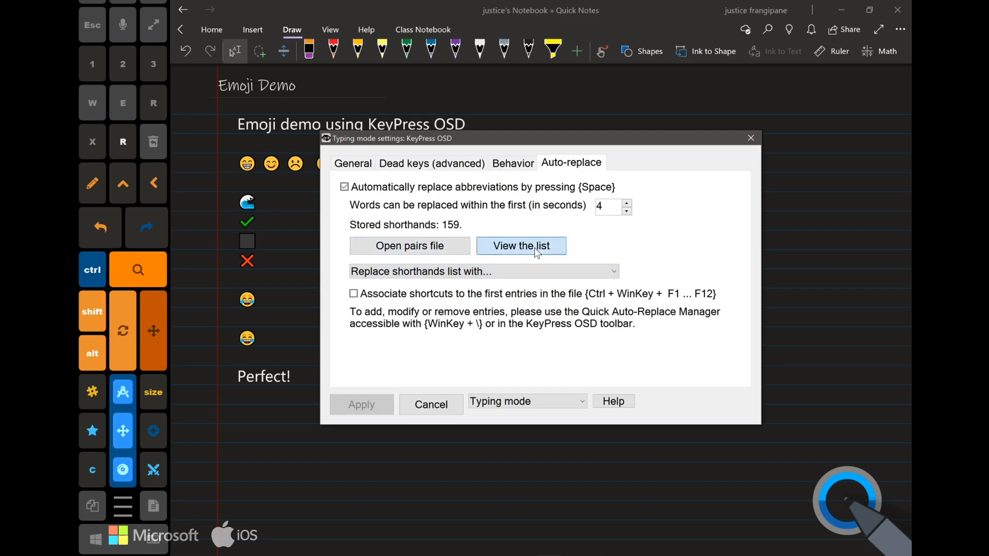
Step: Review the full list of 159 stored shorthands, then close the typing-mode settings
left_click(520, 245)
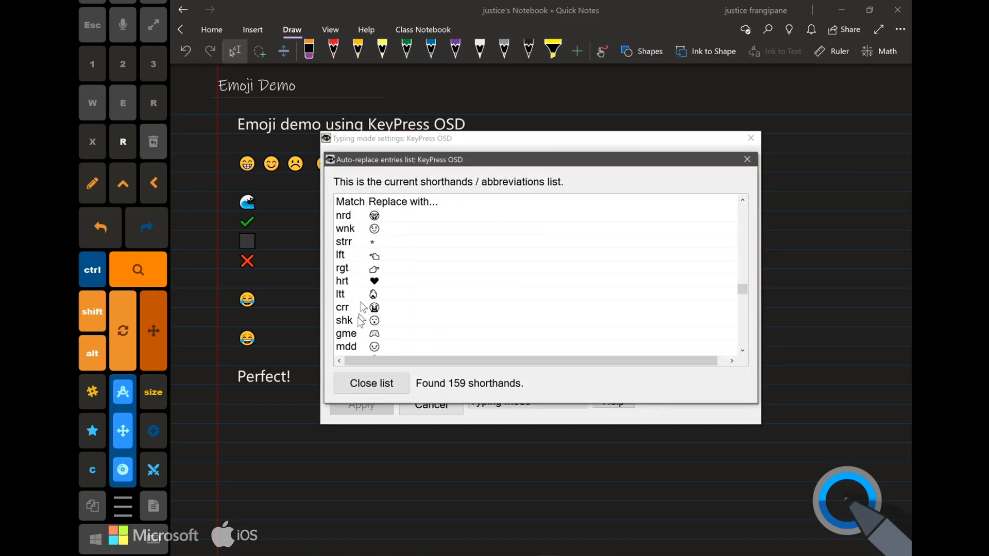
mouse_move(339, 335)
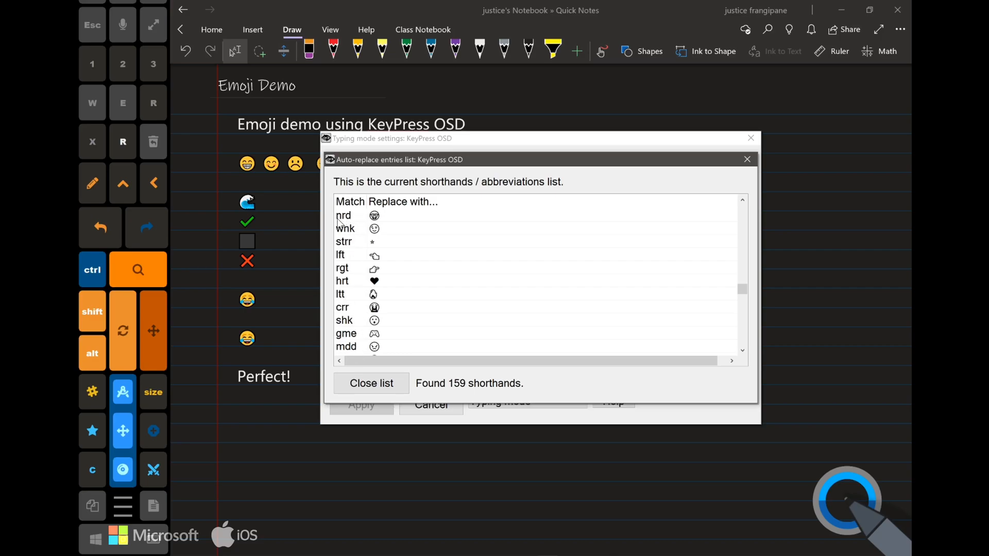
mouse_move(354, 225)
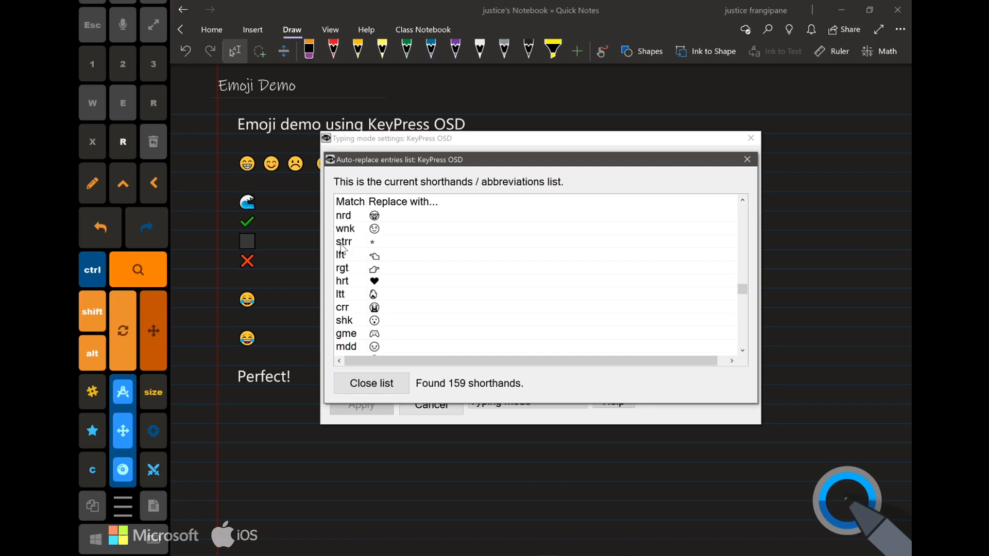
mouse_move(350, 247)
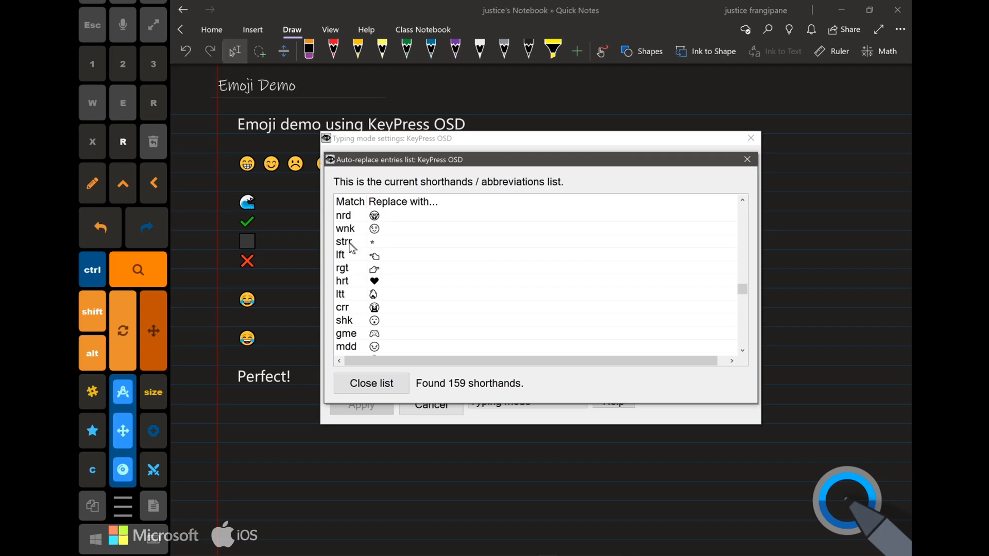
mouse_move(347, 258)
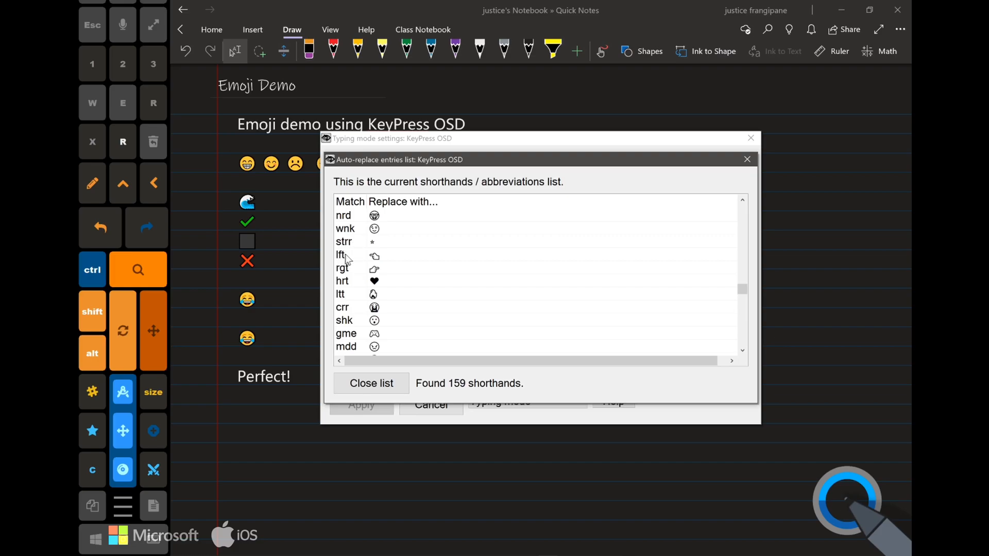
mouse_move(351, 273)
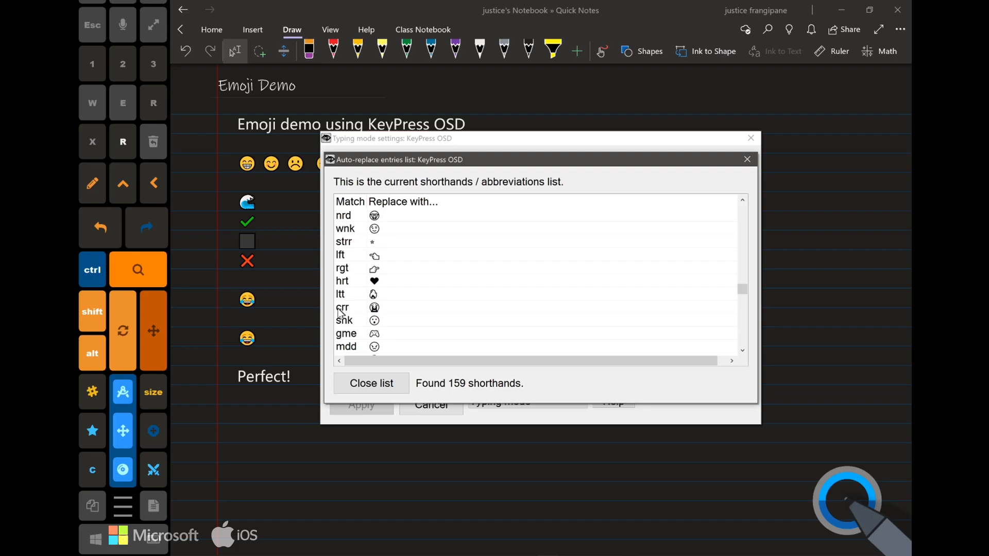
mouse_move(346, 328)
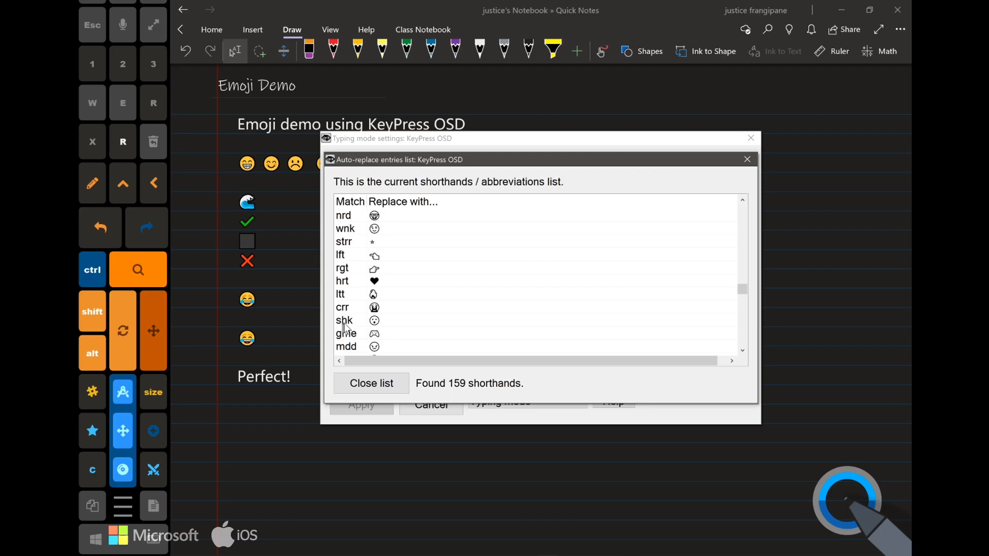
mouse_move(391, 334)
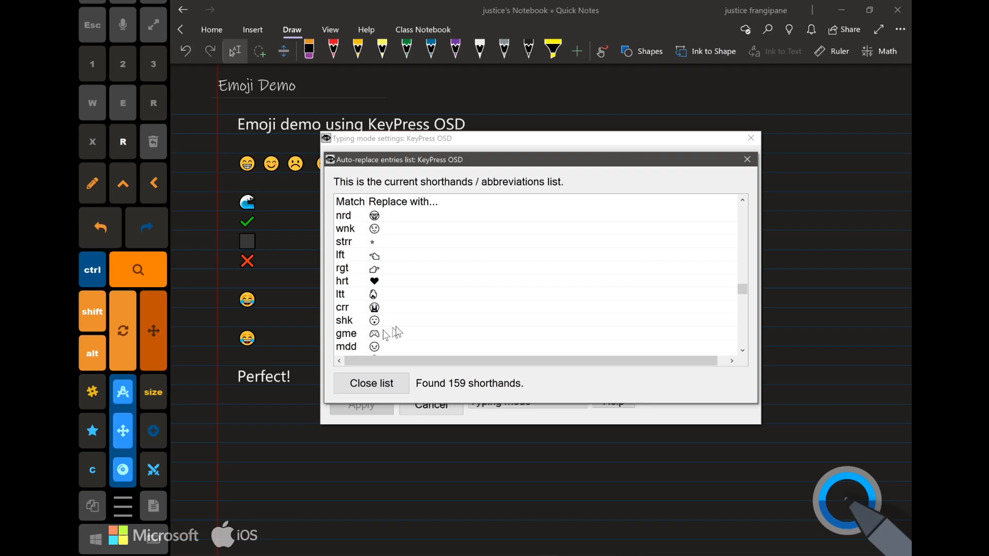
scroll("down", 3)
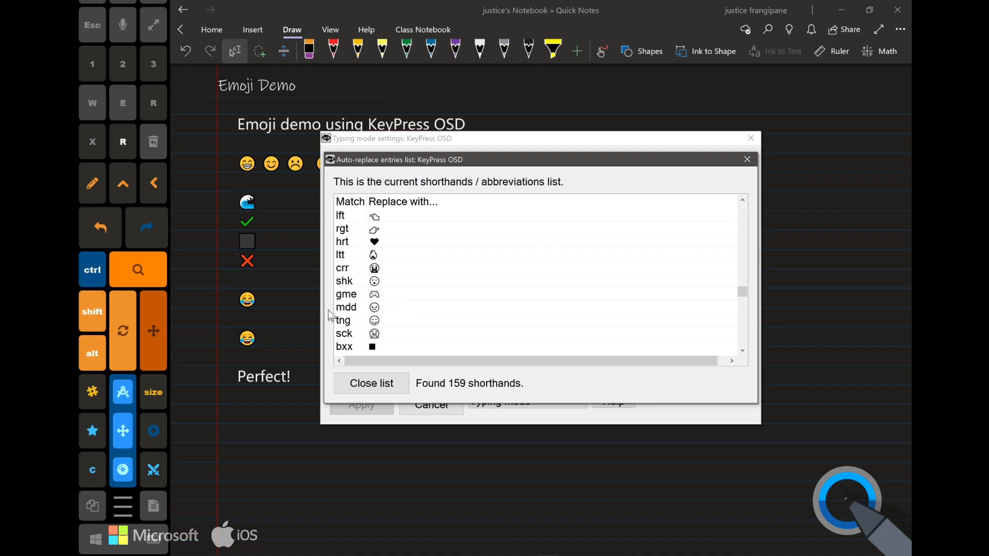
scroll("down", 3)
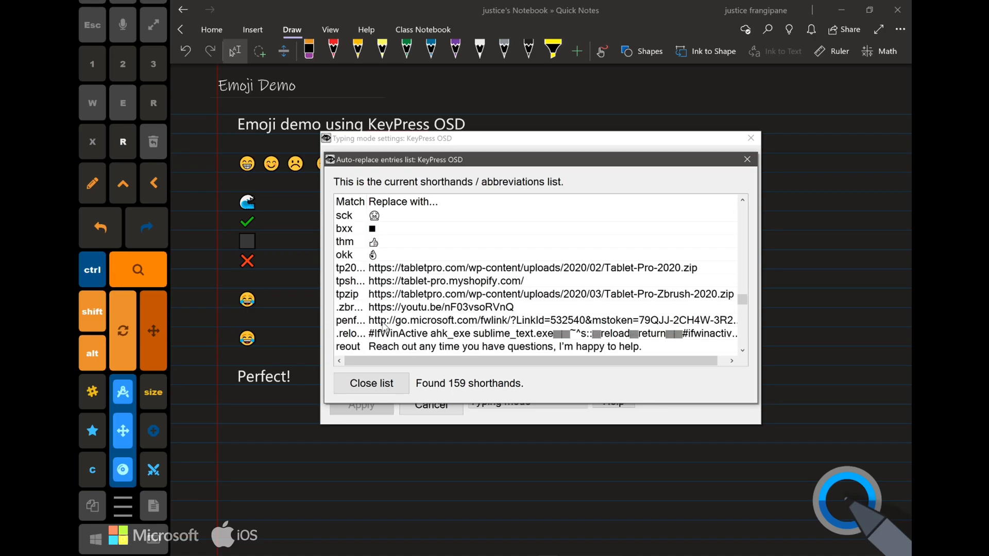
scroll("up", 3)
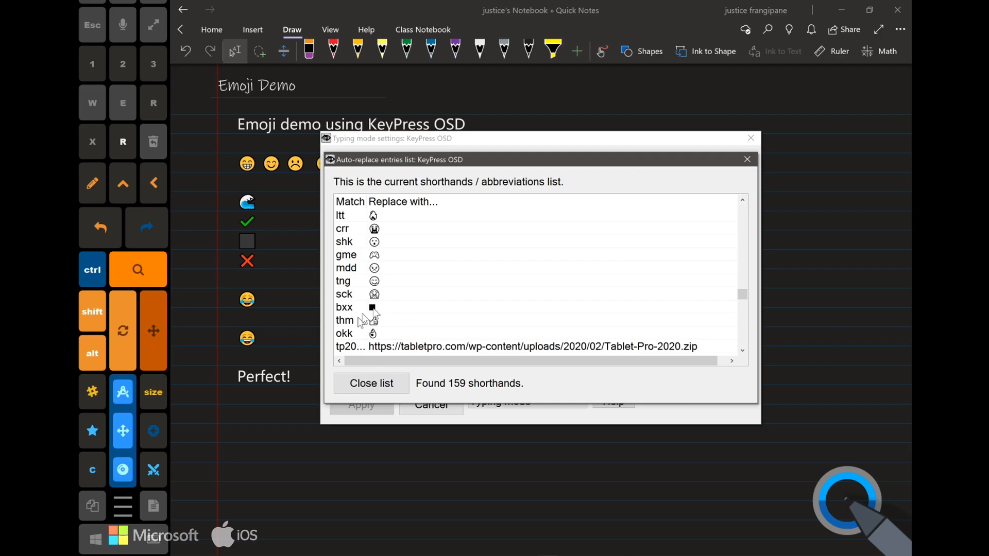
mouse_move(509, 293)
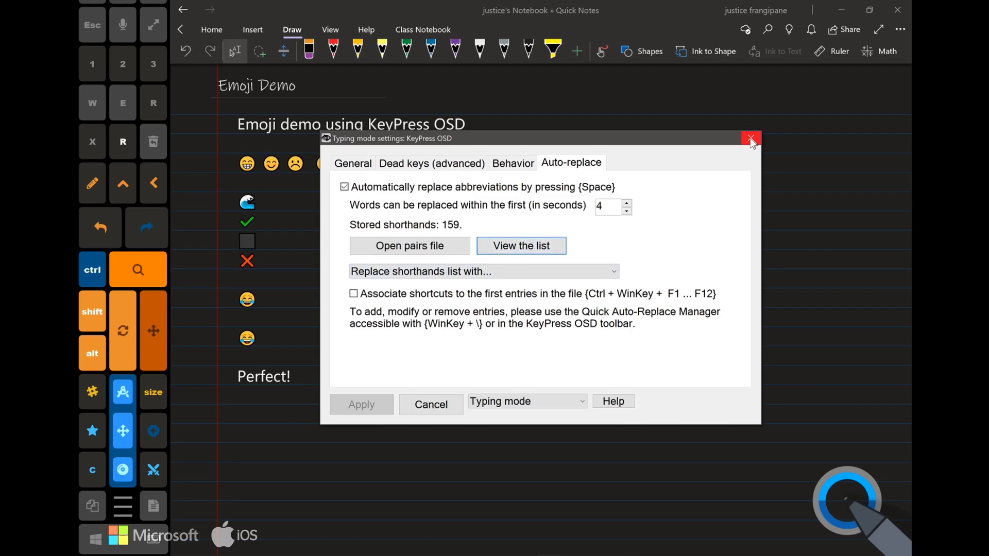
left_click(751, 138)
type("😁")
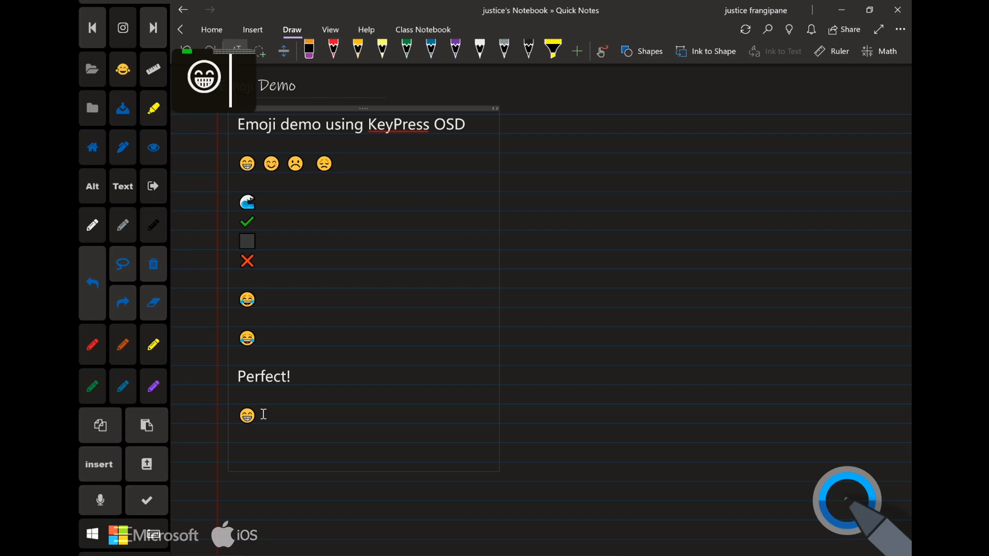
Step: Start a new line below the grinning emoji and begin typing 'Would you le'
key("Enter")
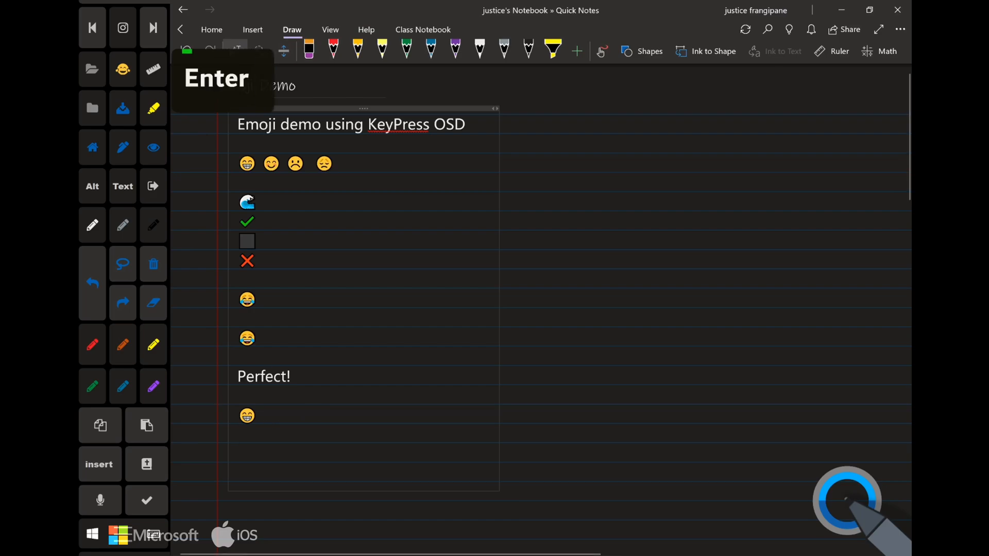
key("Return")
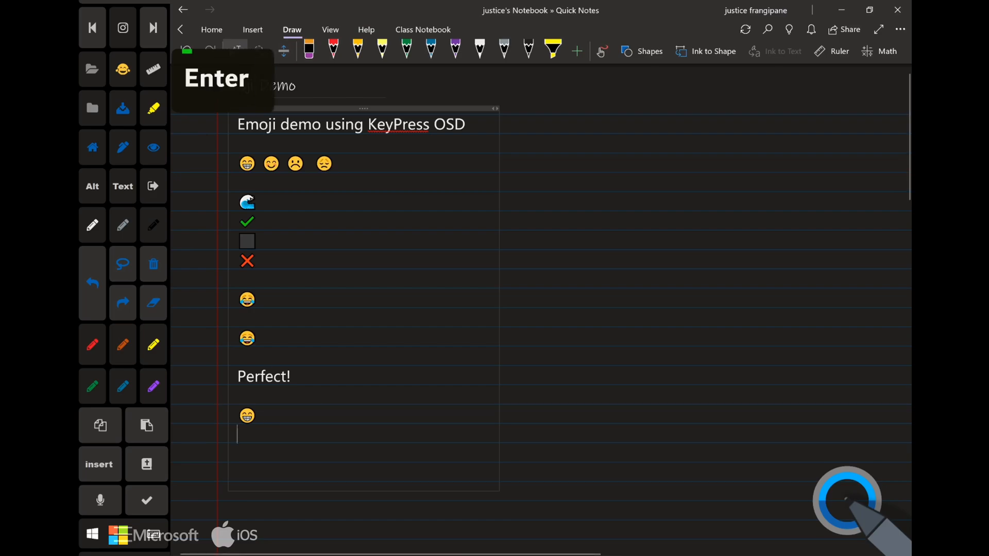
type("Would you let me know if that works for you?")
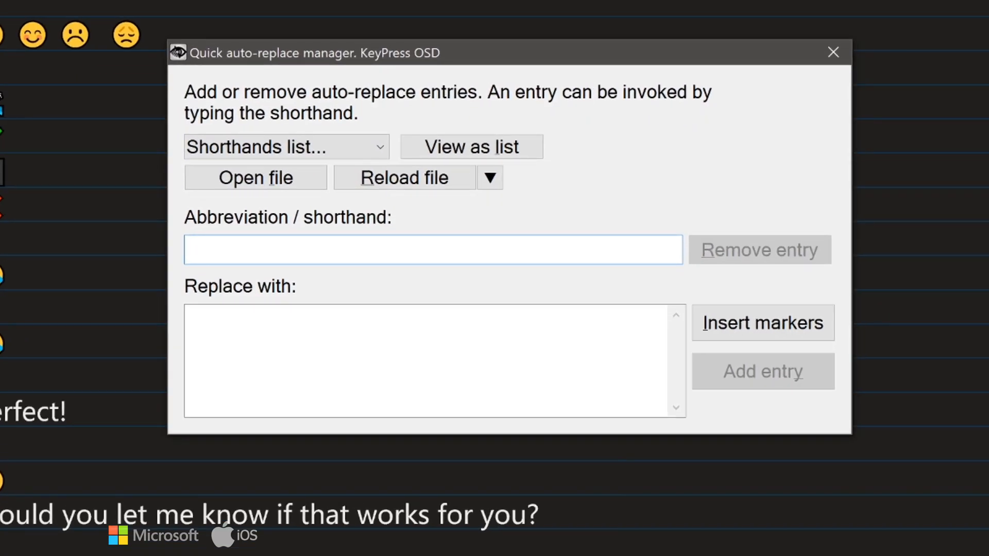
Step: Add auto-replace entry 'intro' expanding to "Hello, how are you? I'm fine"
type("intro")
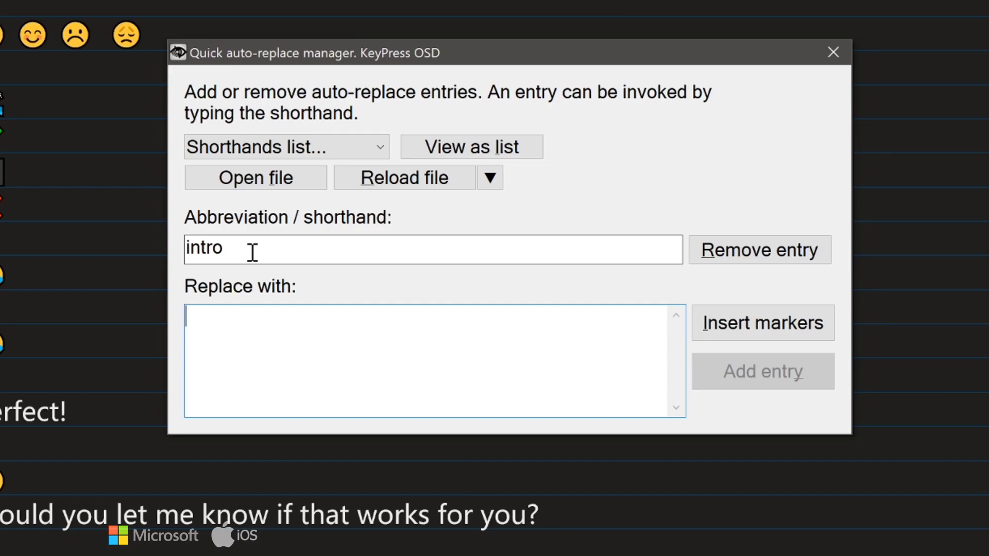
type("Hello,")
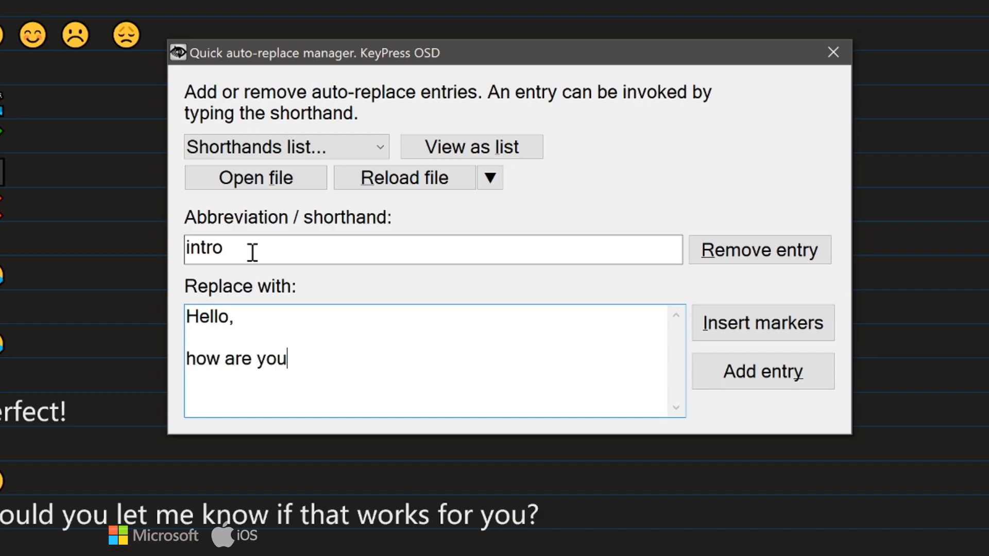
type("?")
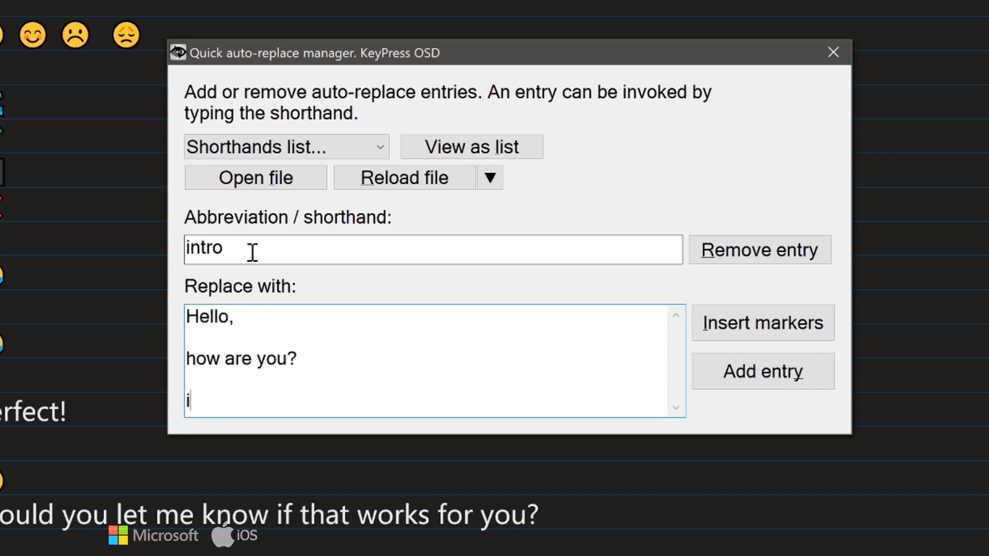
type("'m fin")
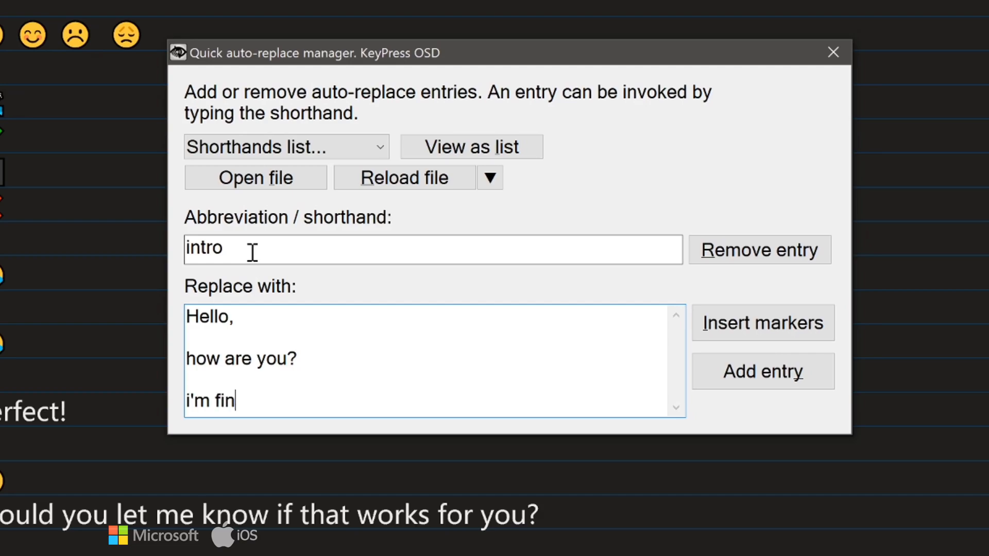
type("e")
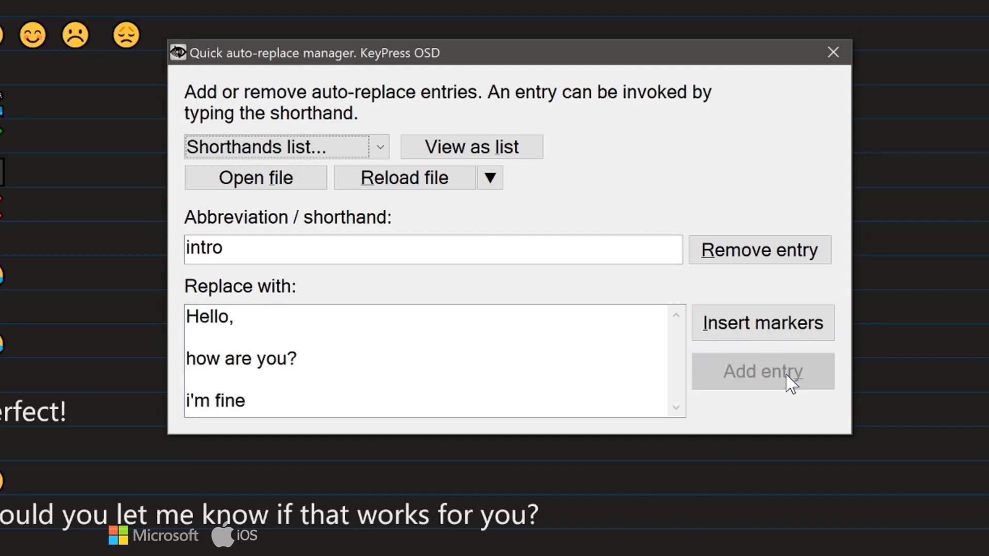
left_click(832, 51)
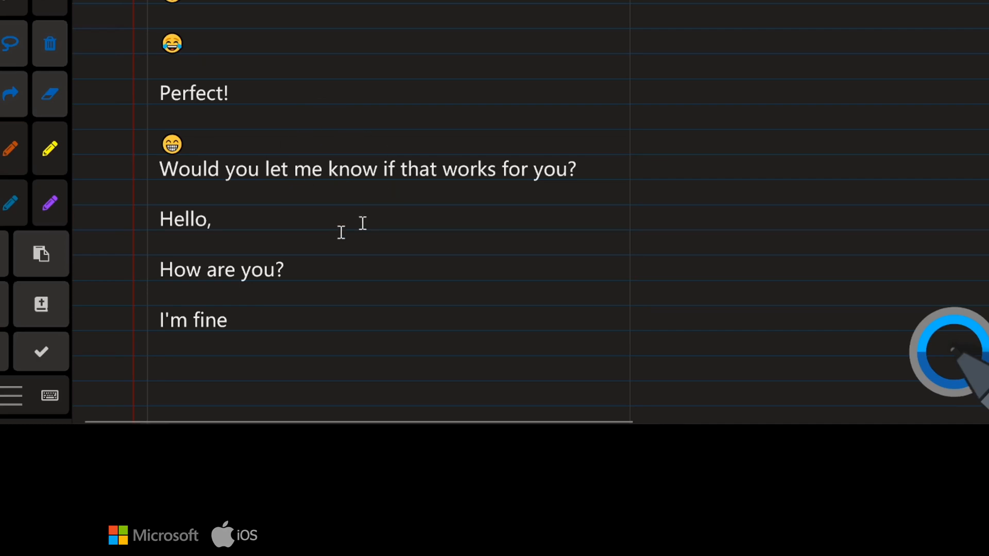
mouse_move(340, 232)
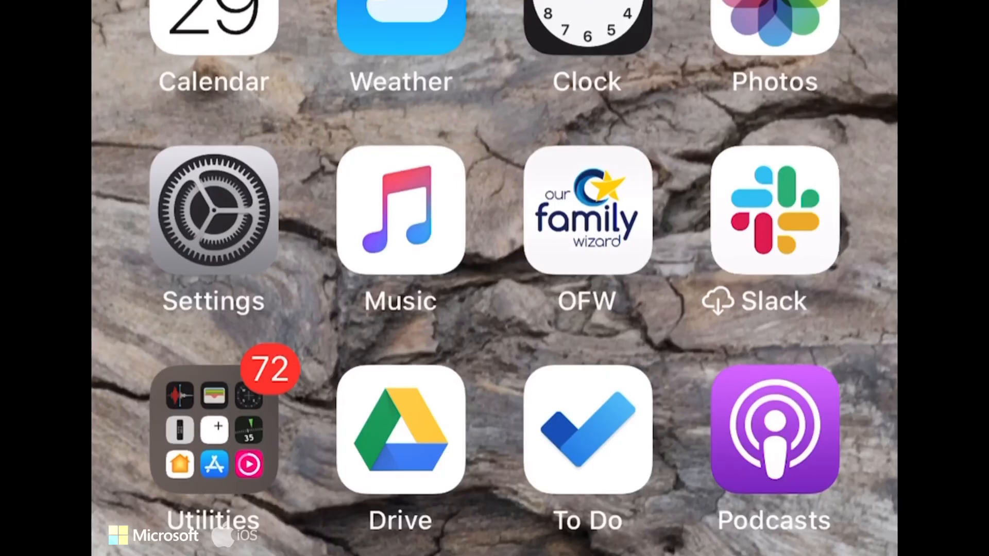
Step: Go to iOS Settings and start a new text replacement
left_click(213, 210)
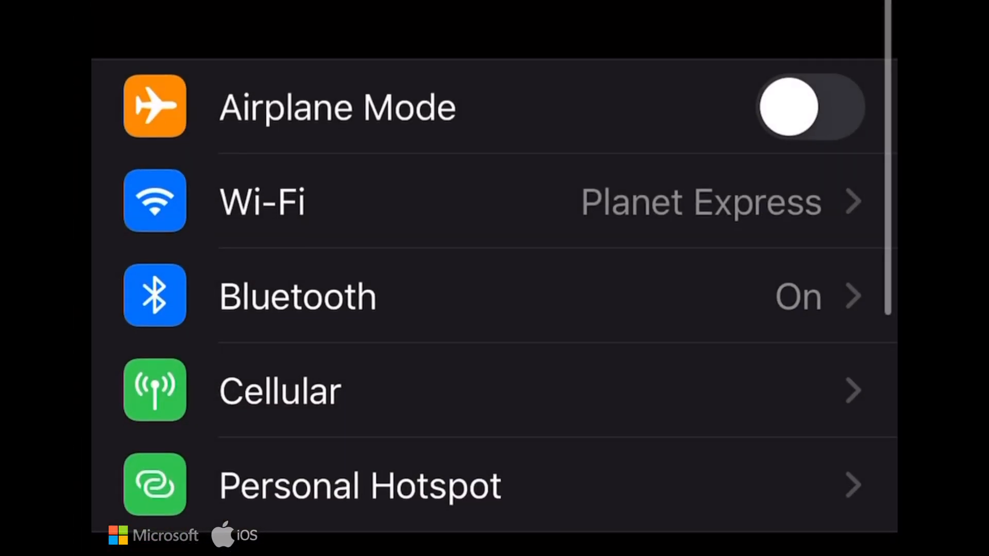
scroll("down", 3)
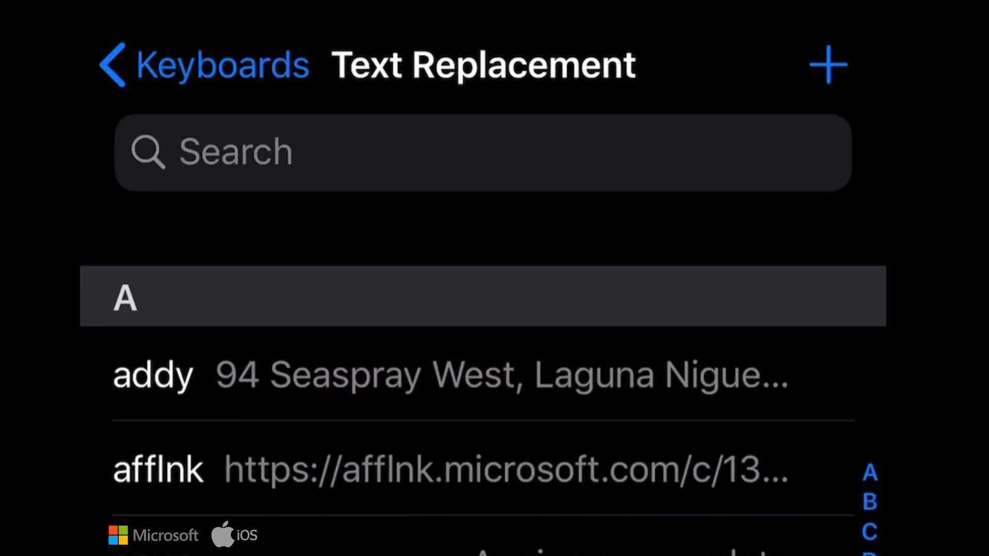
left_click(828, 64)
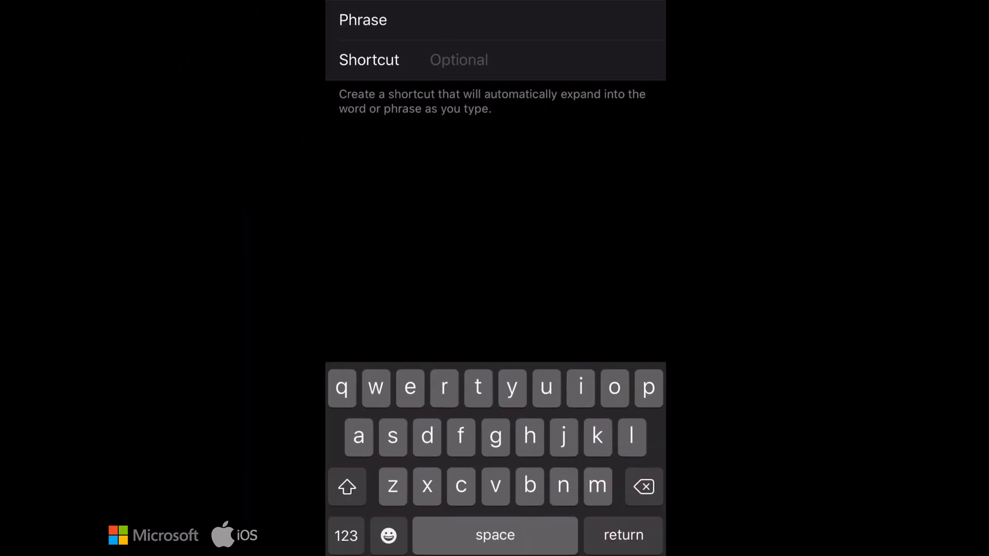
Step: Save a text replacement with the thinking-face emoji as phrase and shortcut thk
left_click(388, 535)
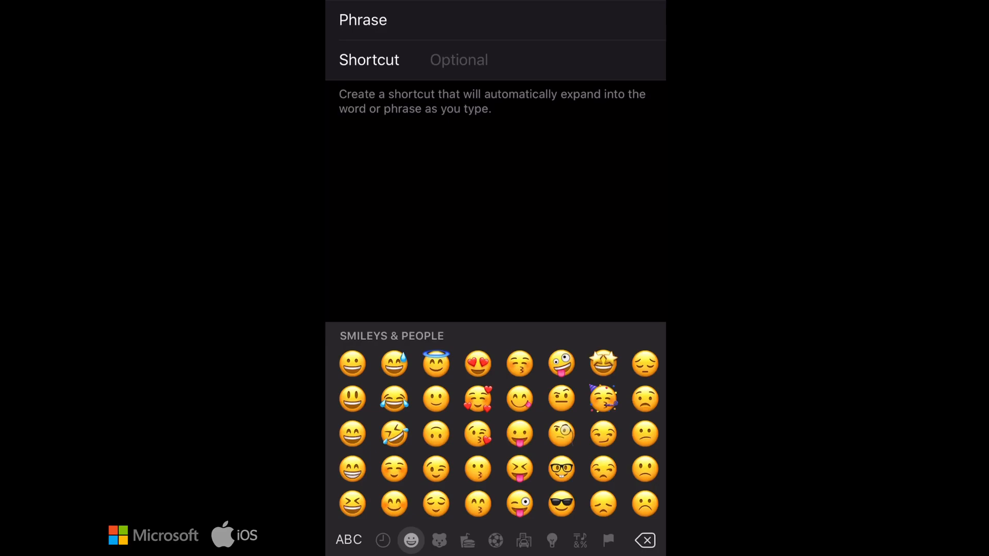
left_click(559, 433)
type("th")
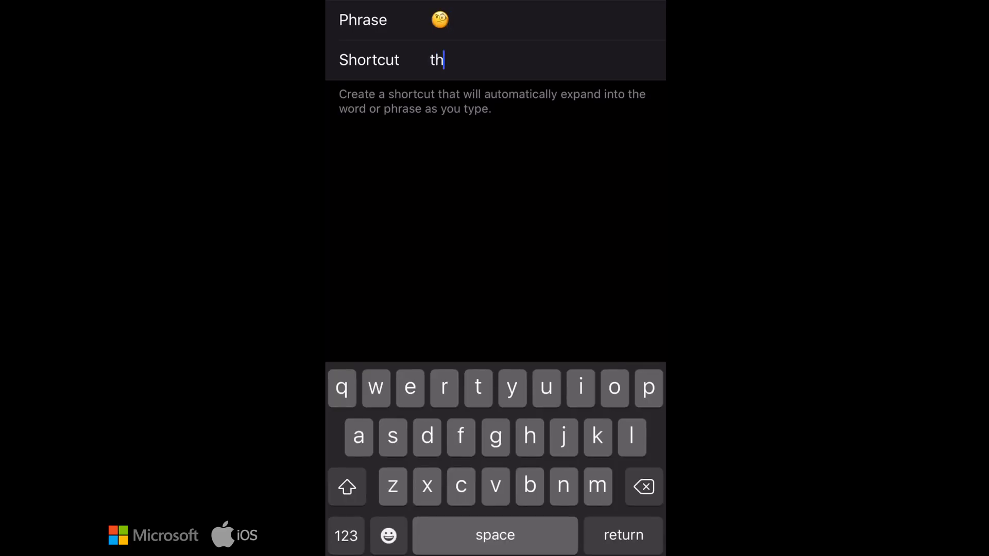
type("k")
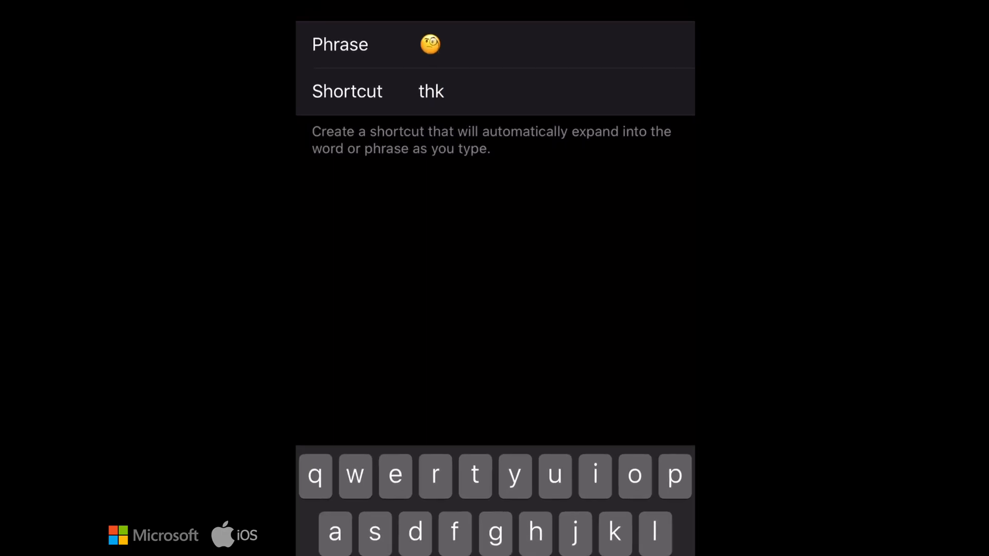
left_click(126, 49)
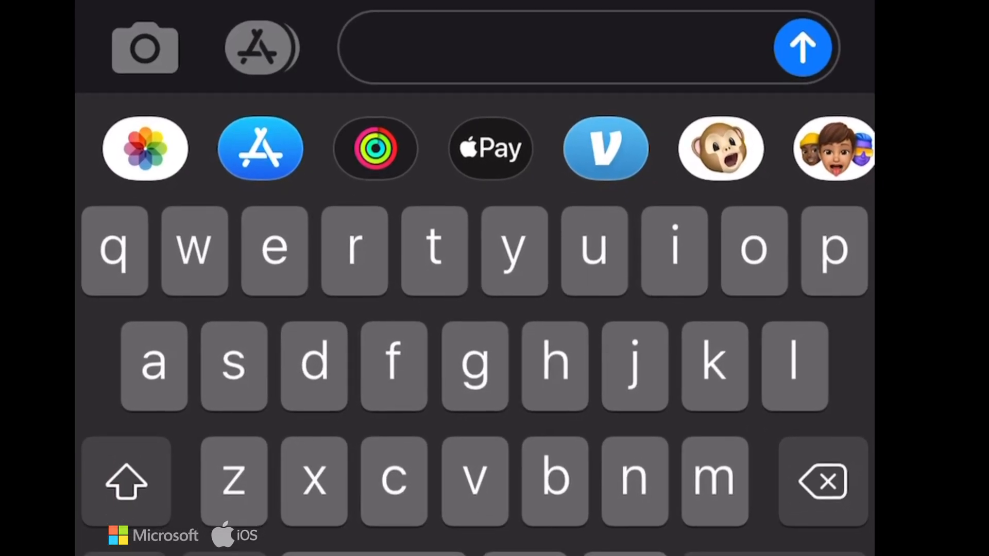
Step: Draft a Messages text holding thinking, grinning and smiling face emojis
left_click(125, 479)
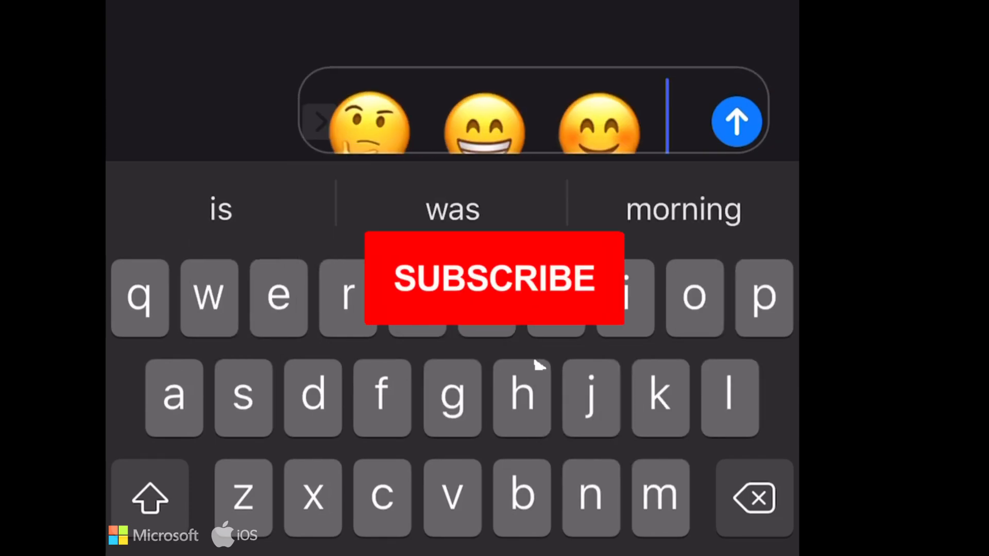
left_click(494, 279)
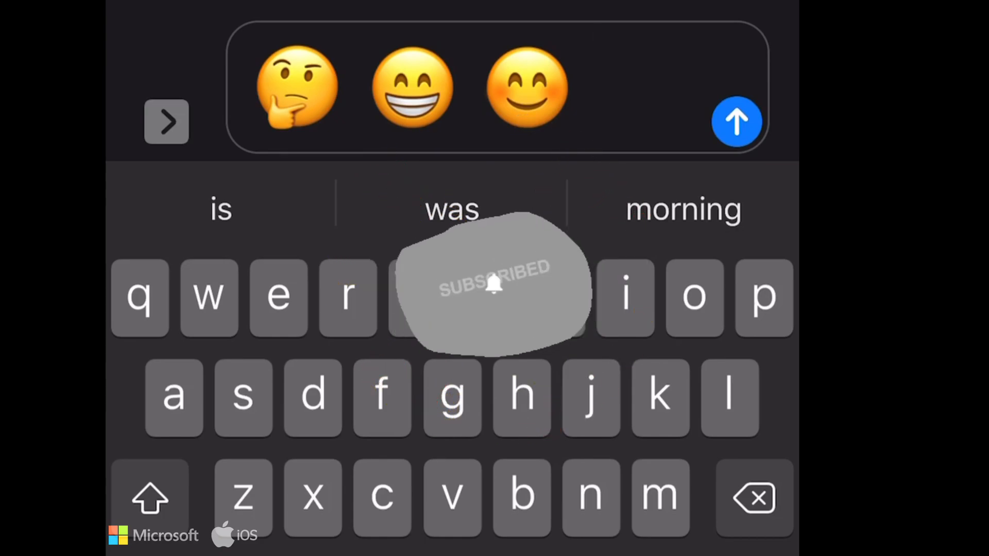